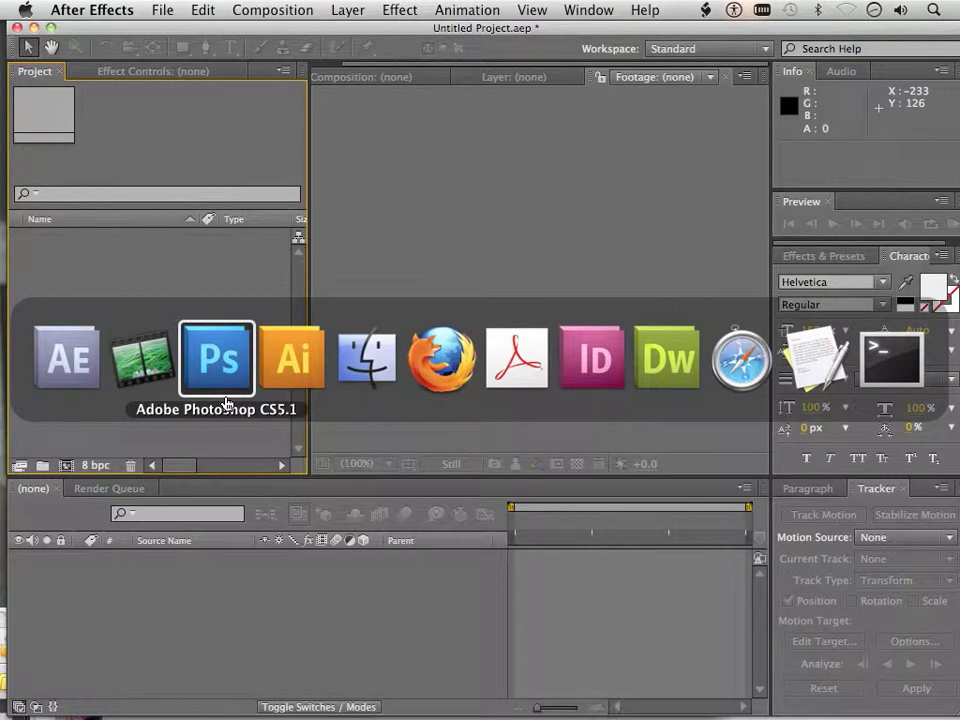
Bring photocircle.psd forward in Photoshop and centre the orange square over the green circle
{"action": "left_click", "coordinate": [217, 358]}
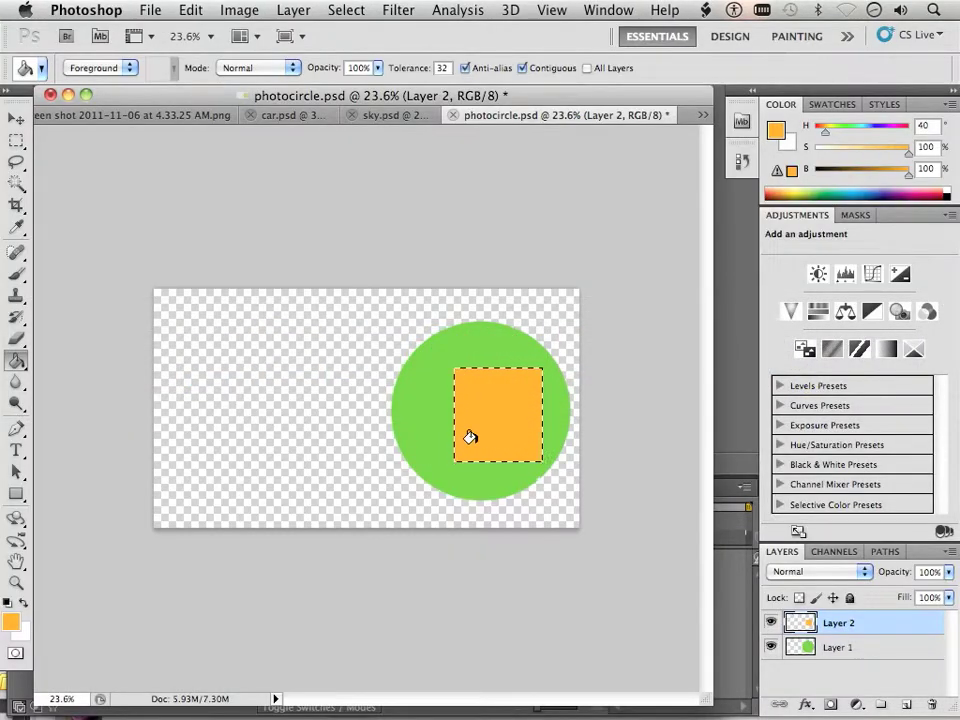
{"action": "left_click", "coordinate": [16, 118]}
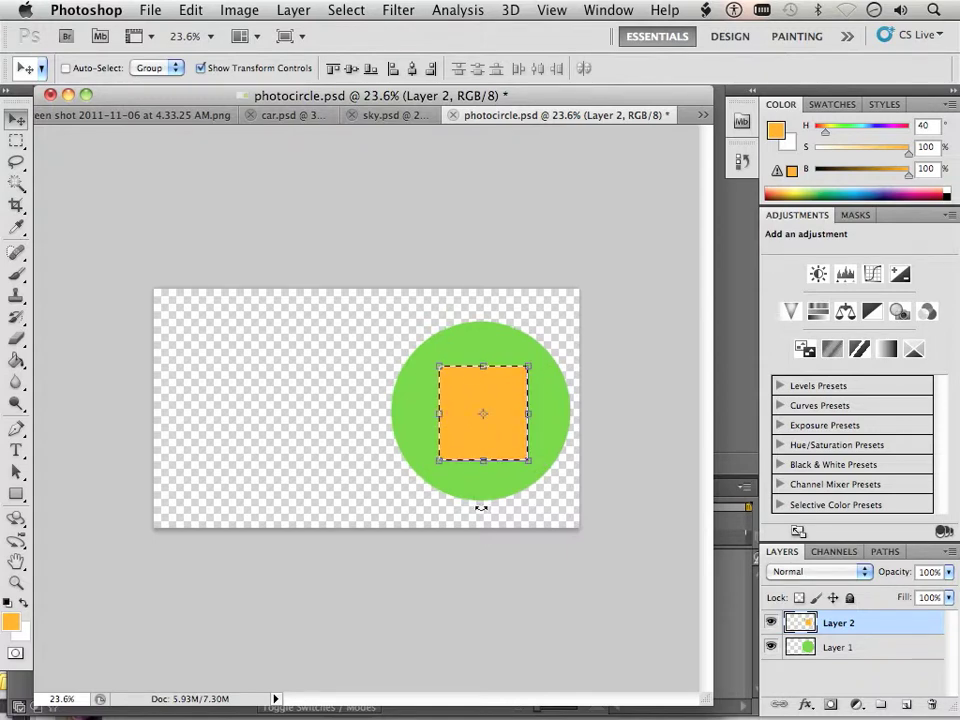
{"action": "mouse_move", "coordinate": [460, 526]}
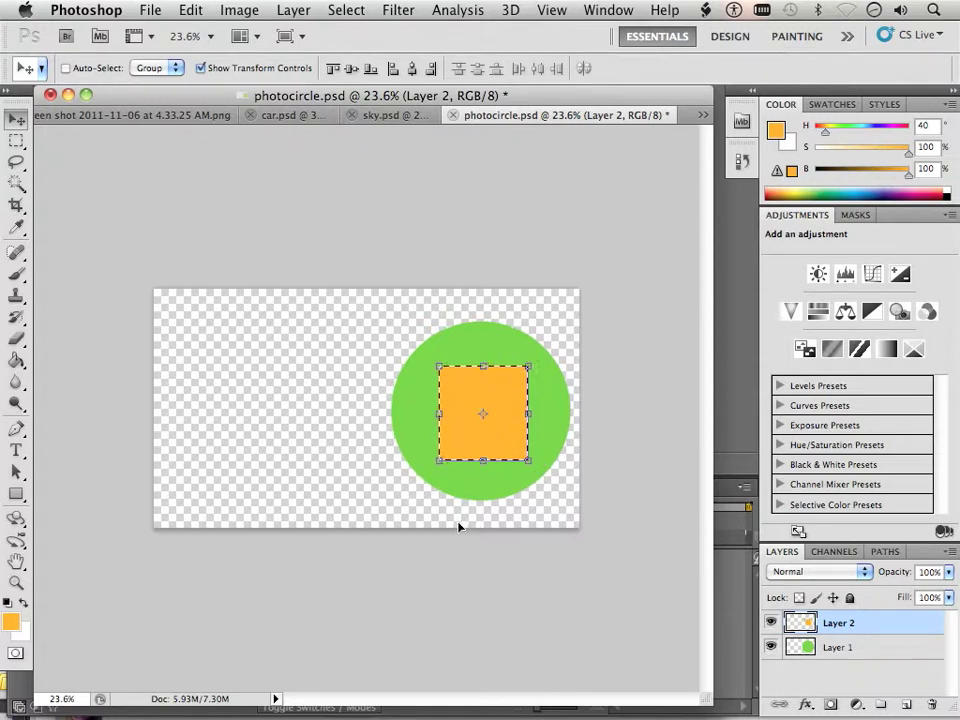
{"action": "mouse_move", "coordinate": [555, 560]}
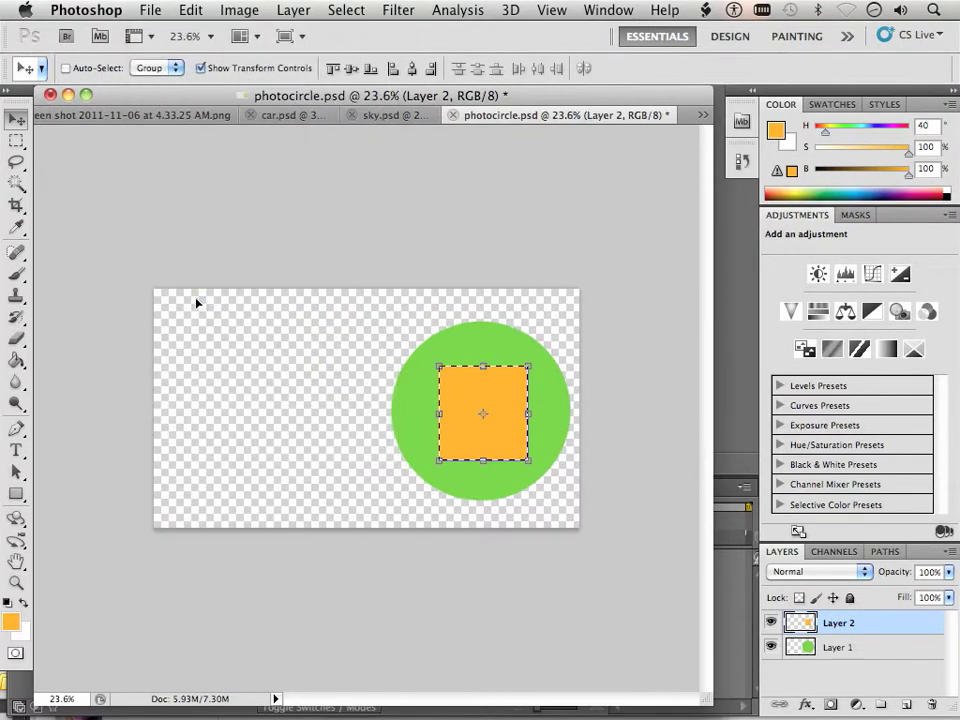
Save photocircle.psd into the Sample comp folder, replacing the existing file
{"action": "left_click", "coordinate": [150, 9]}
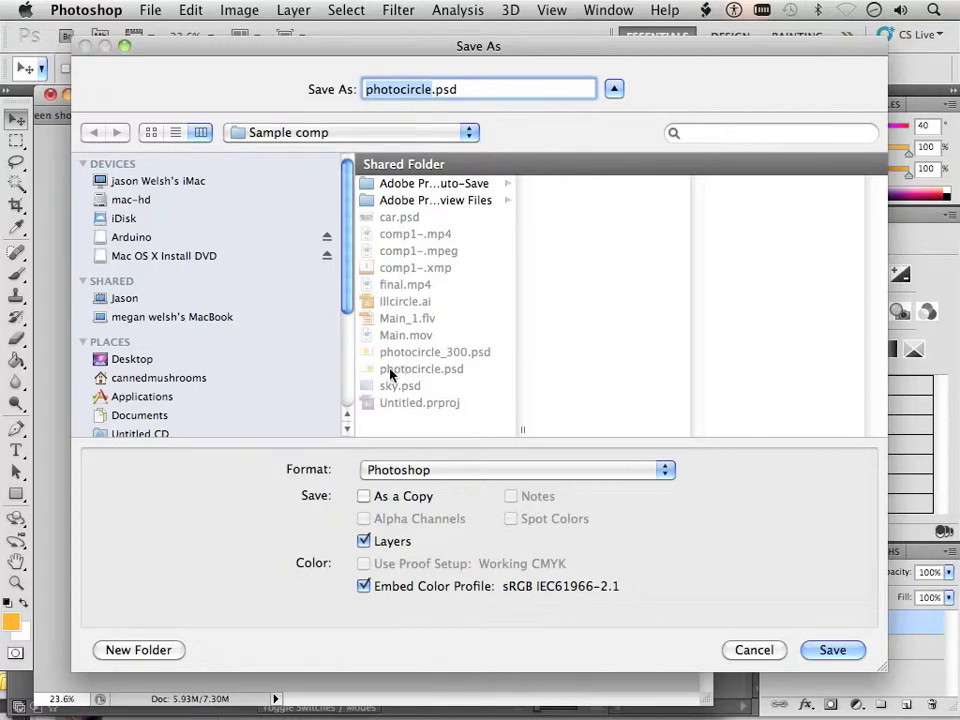
{"action": "left_click", "coordinate": [832, 650]}
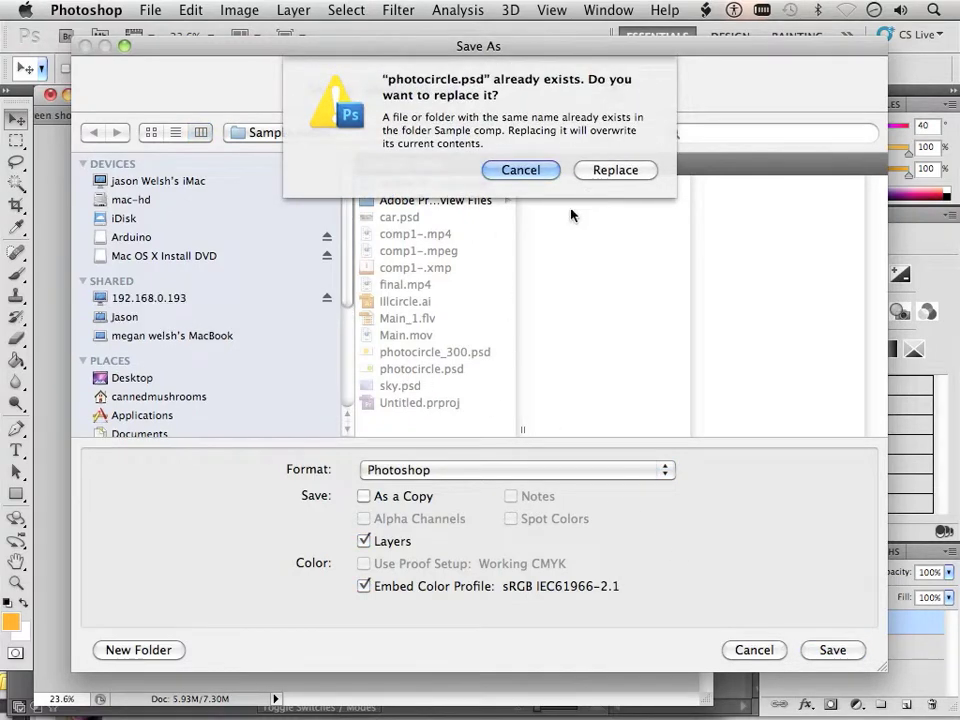
{"action": "left_click", "coordinate": [614, 169]}
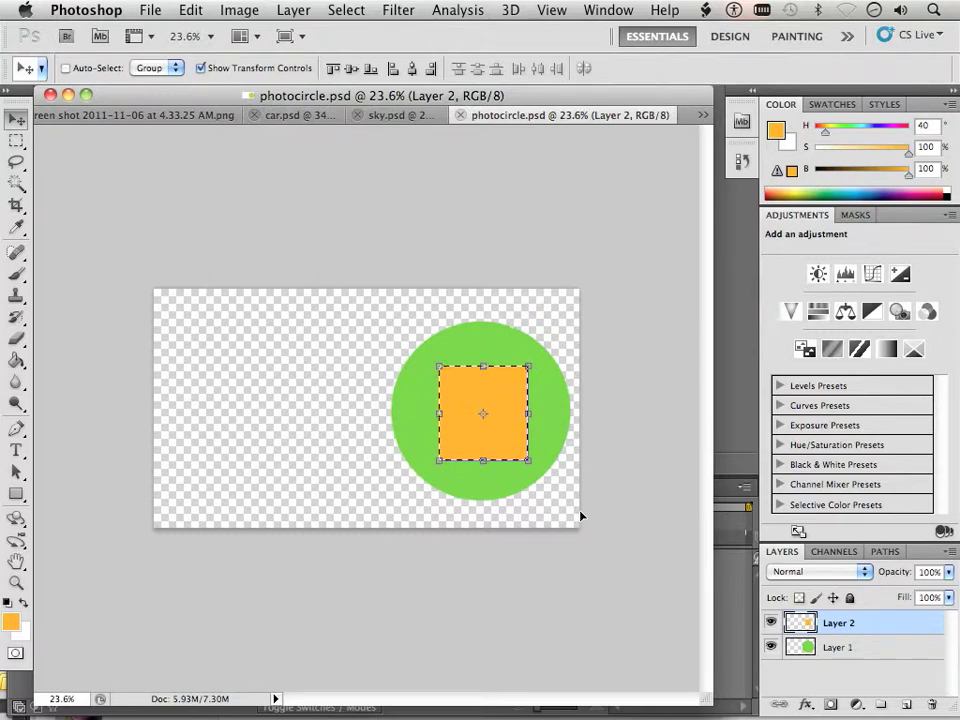
{"action": "mouse_move", "coordinate": [224, 198]}
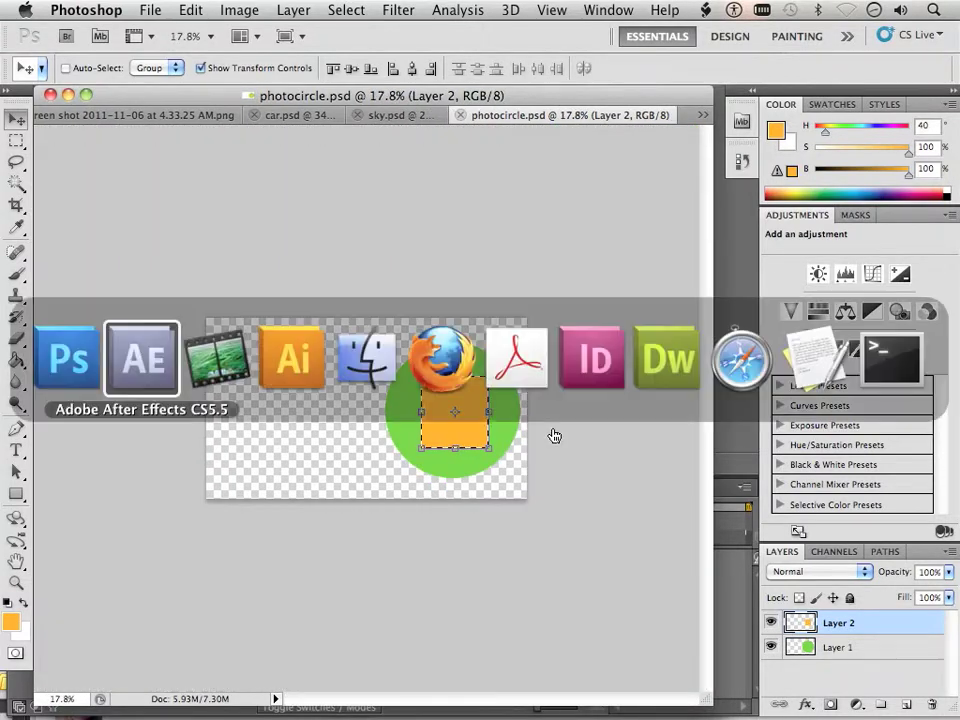
Switch to lllcircle.ai in Illustrator, deselect the blue polygon, and pan to its right corner
{"action": "left_click", "coordinate": [291, 357]}
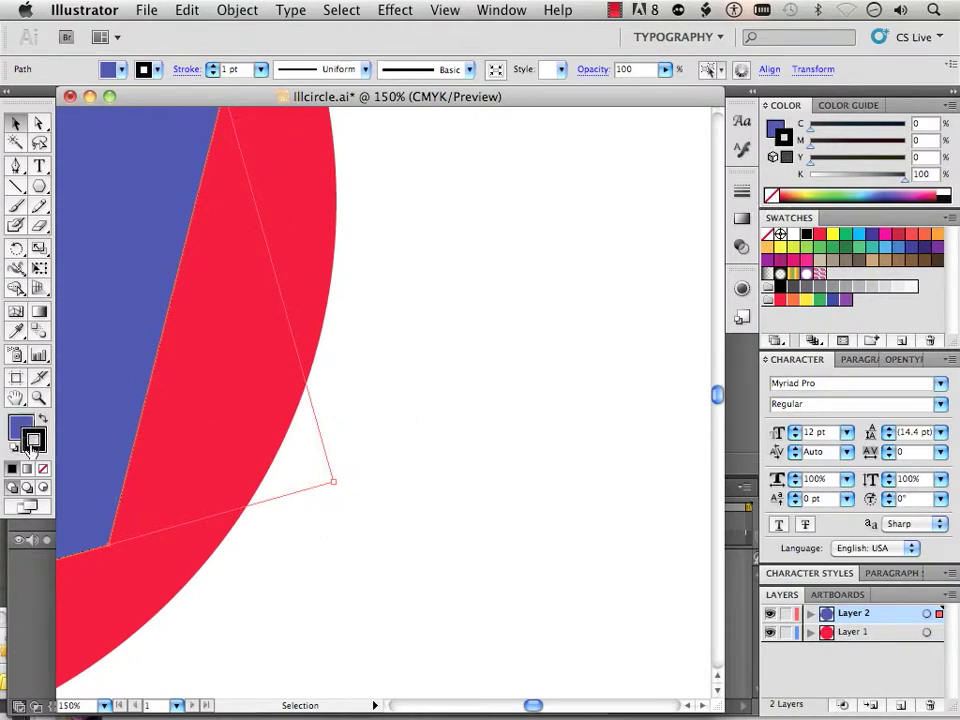
{"action": "left_click", "coordinate": [375, 470]}
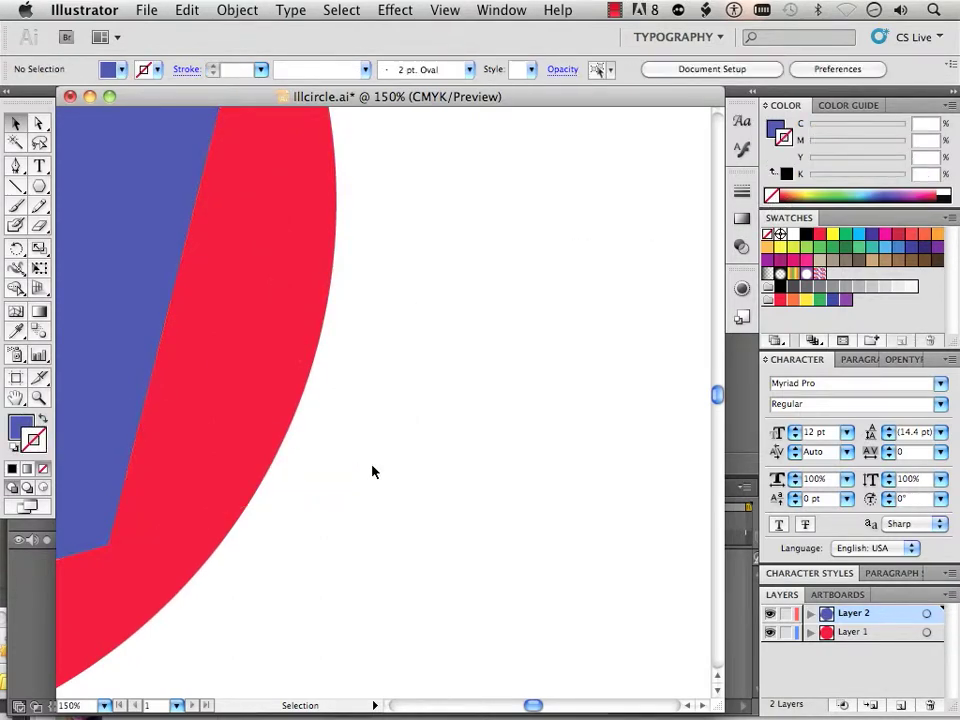
{"action": "left_click_drag", "start_coordinate": [375, 471], "coordinate": [675, 516]}
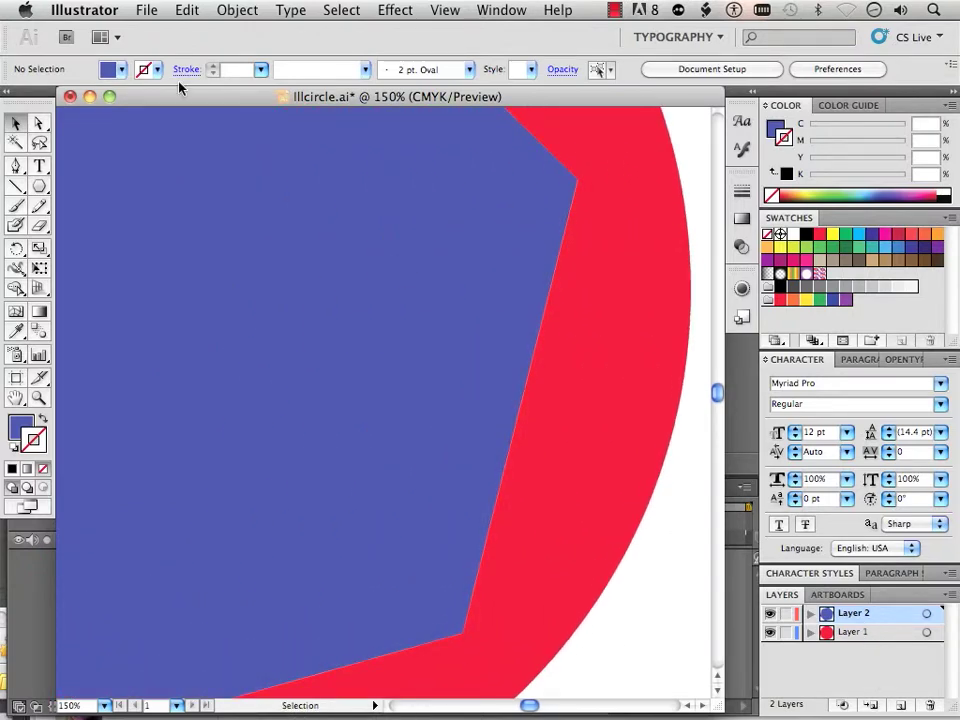
Save lllcircle.ai over the existing Sample comp file, accepting the Illustrator options
{"action": "left_click", "coordinate": [146, 10]}
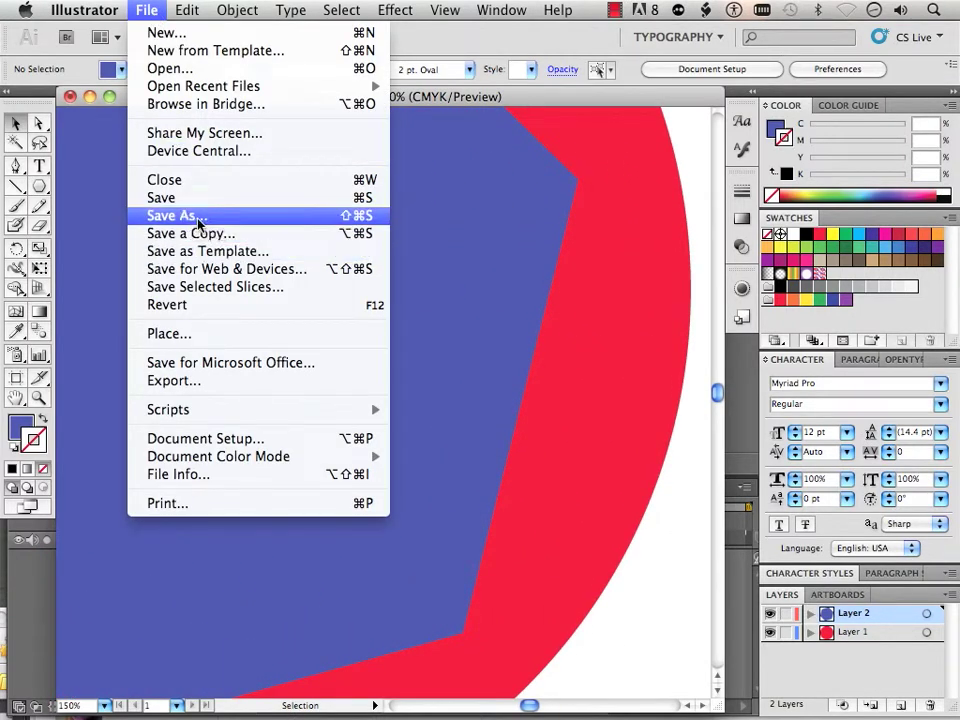
{"action": "left_click", "coordinate": [174, 215]}
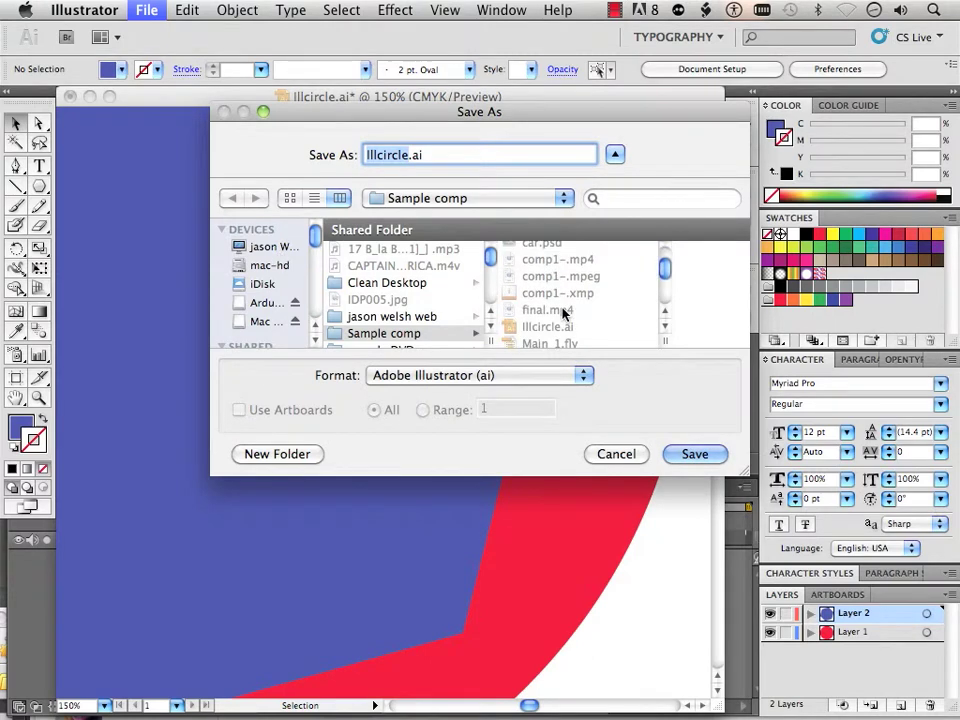
{"action": "left_click", "coordinate": [694, 454]}
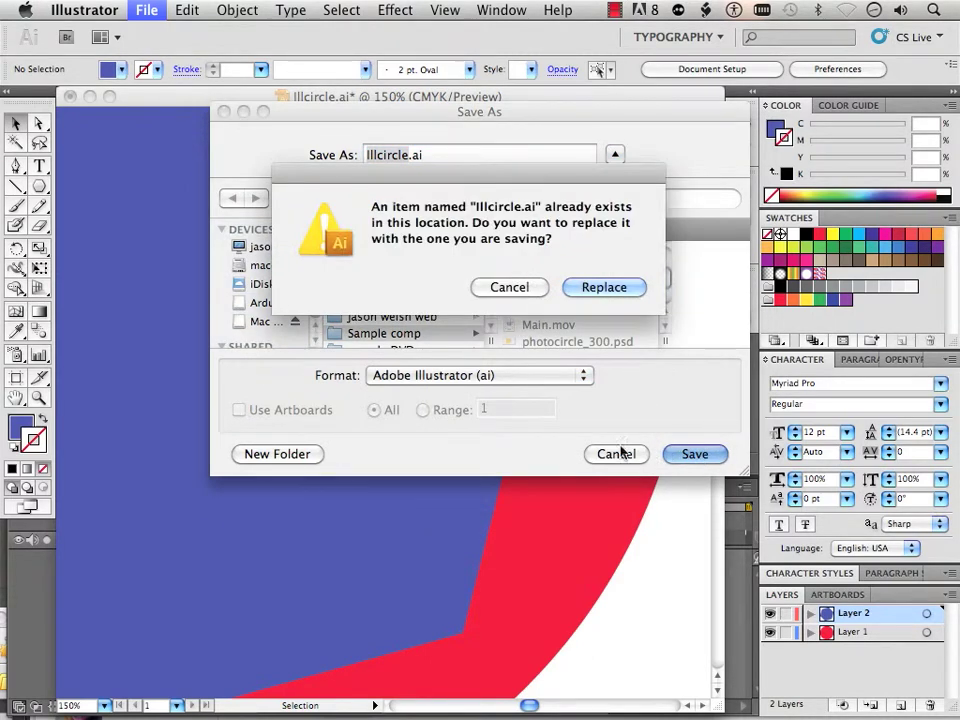
{"action": "left_click", "coordinate": [603, 287]}
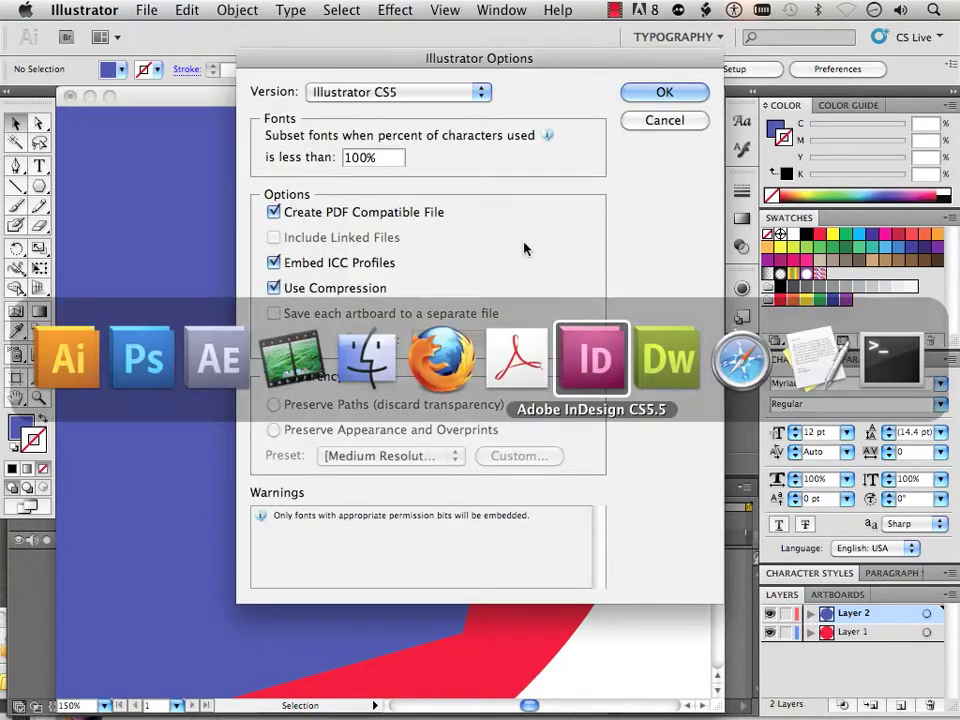
{"action": "left_click", "coordinate": [664, 92]}
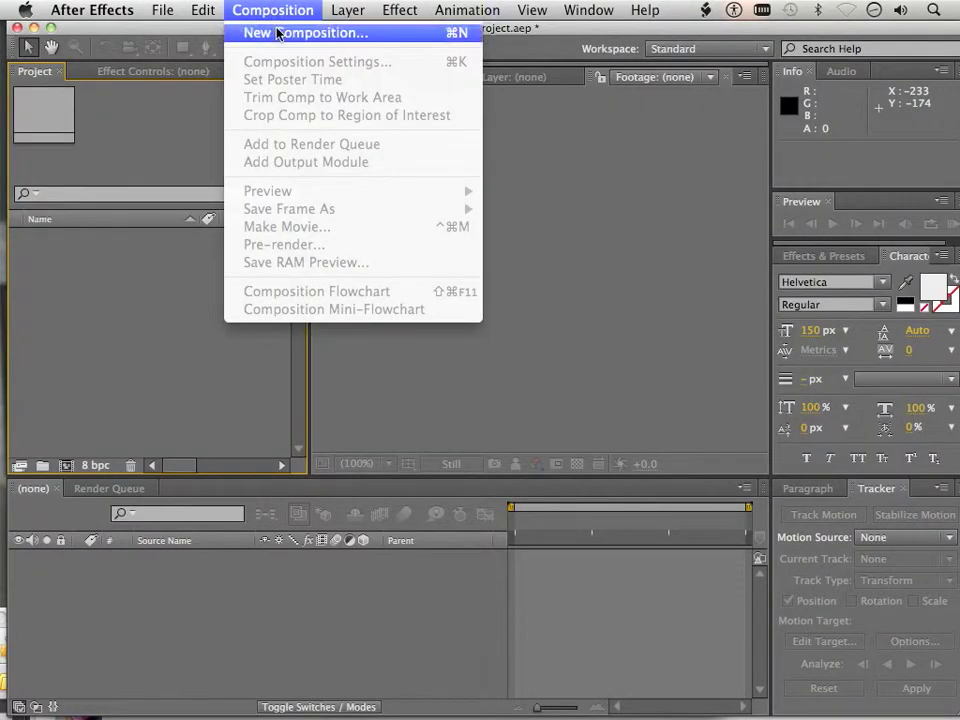
Create Comp 1 at 1920×1080, 29.97 fps, 30 seconds using the HDTV 1080 preset
{"action": "left_click", "coordinate": [307, 33]}
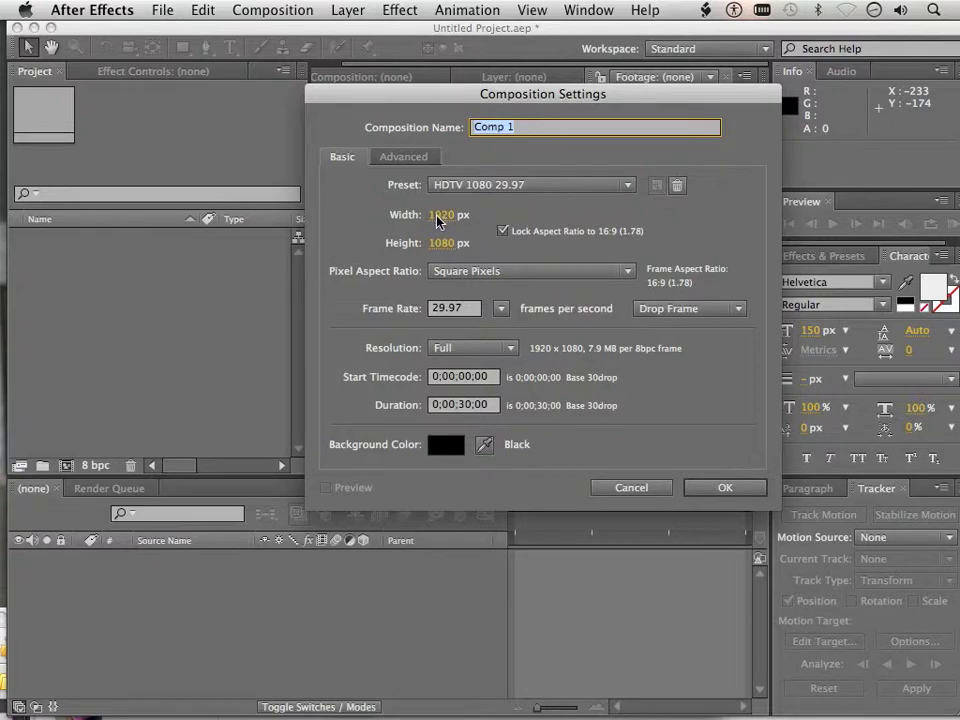
{"action": "mouse_move", "coordinate": [446, 253]}
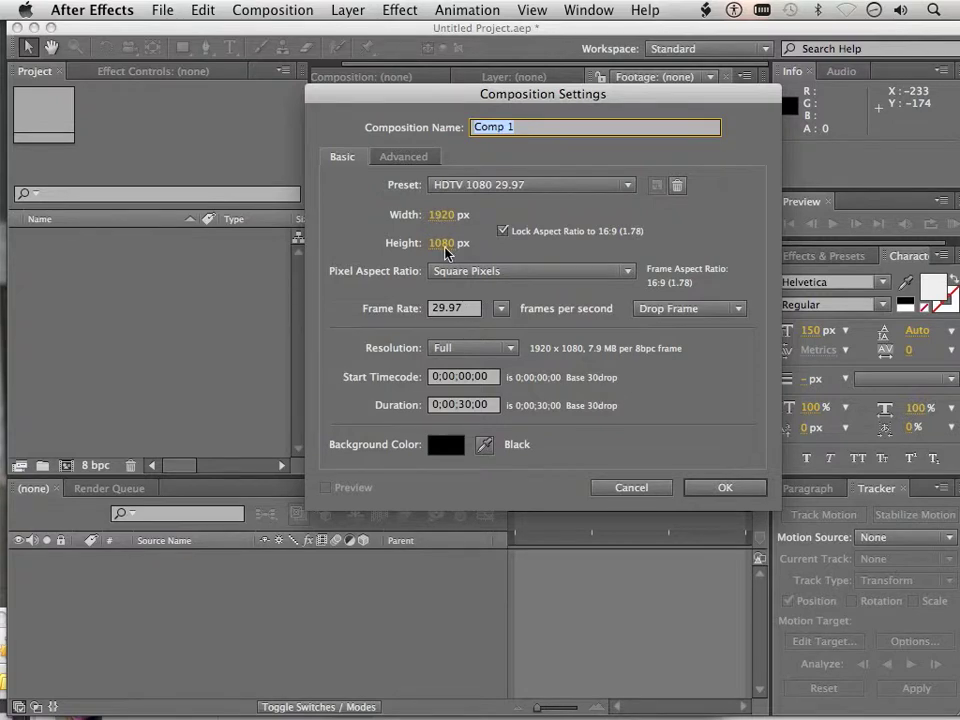
{"action": "left_click", "coordinate": [725, 487]}
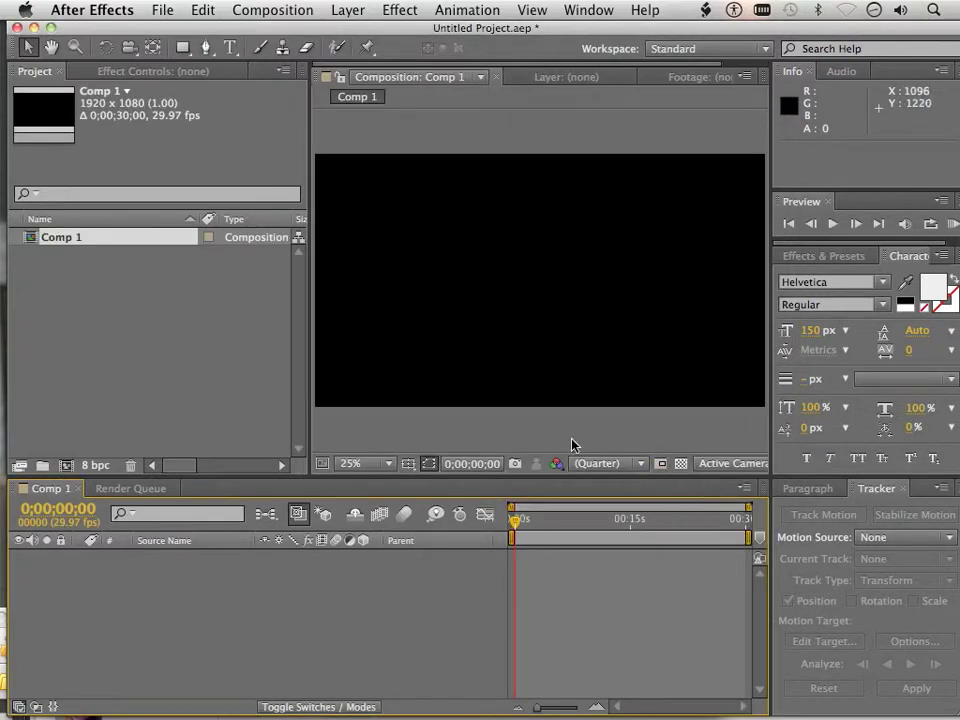
Import lllcircle.ai into the project with Import Kind set to Composition
{"action": "left_click", "coordinate": [162, 10]}
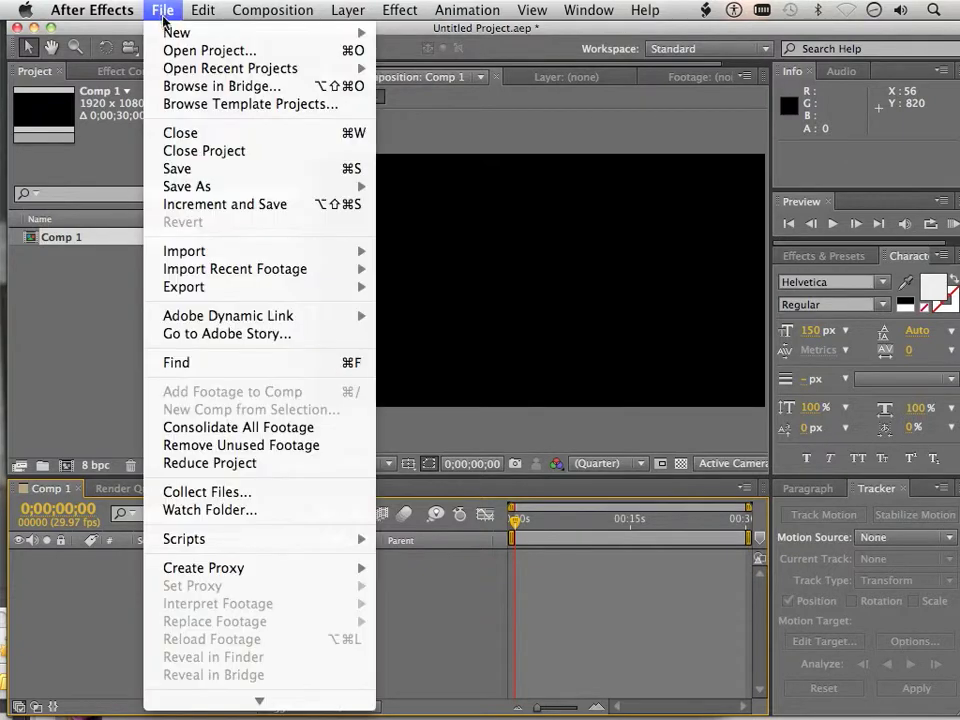
{"action": "mouse_move", "coordinate": [184, 251]}
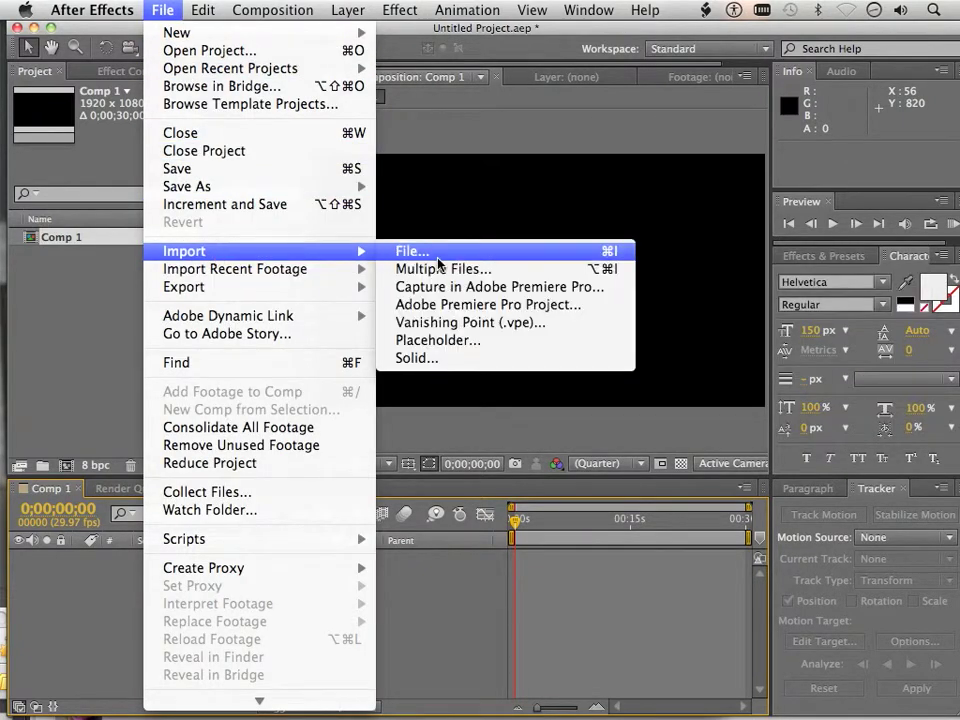
{"action": "left_click", "coordinate": [412, 251]}
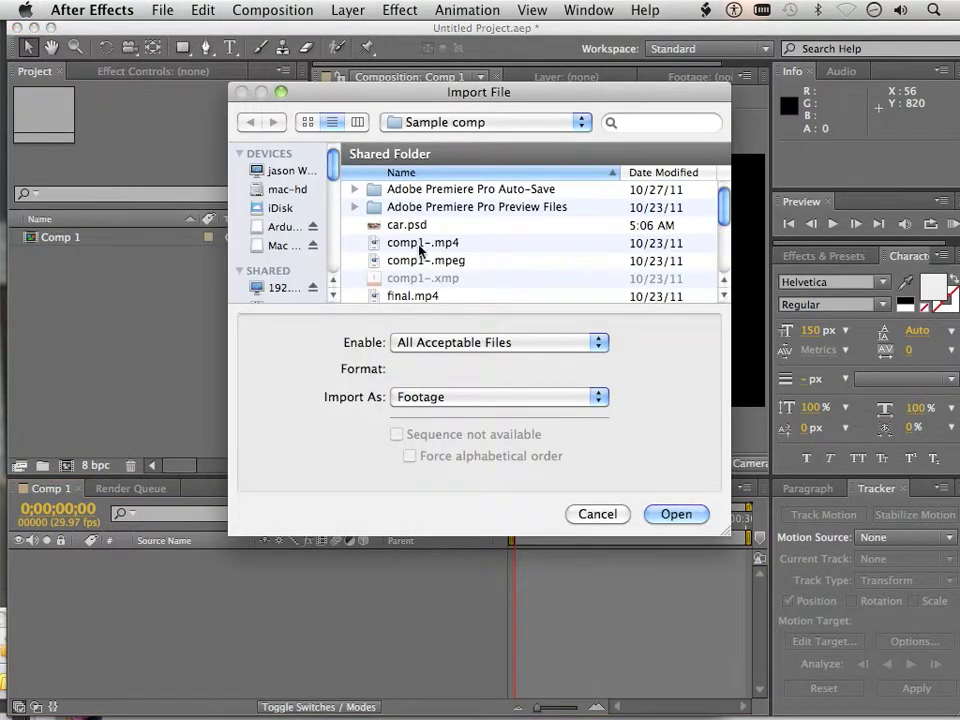
{"action": "left_click", "coordinate": [413, 268]}
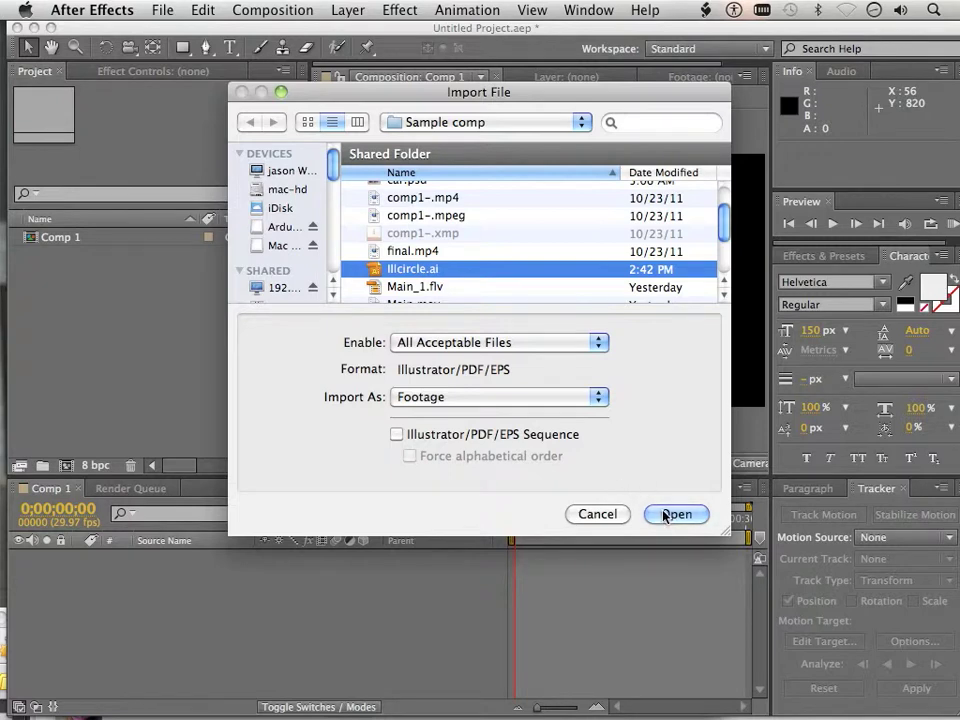
{"action": "left_click", "coordinate": [676, 513]}
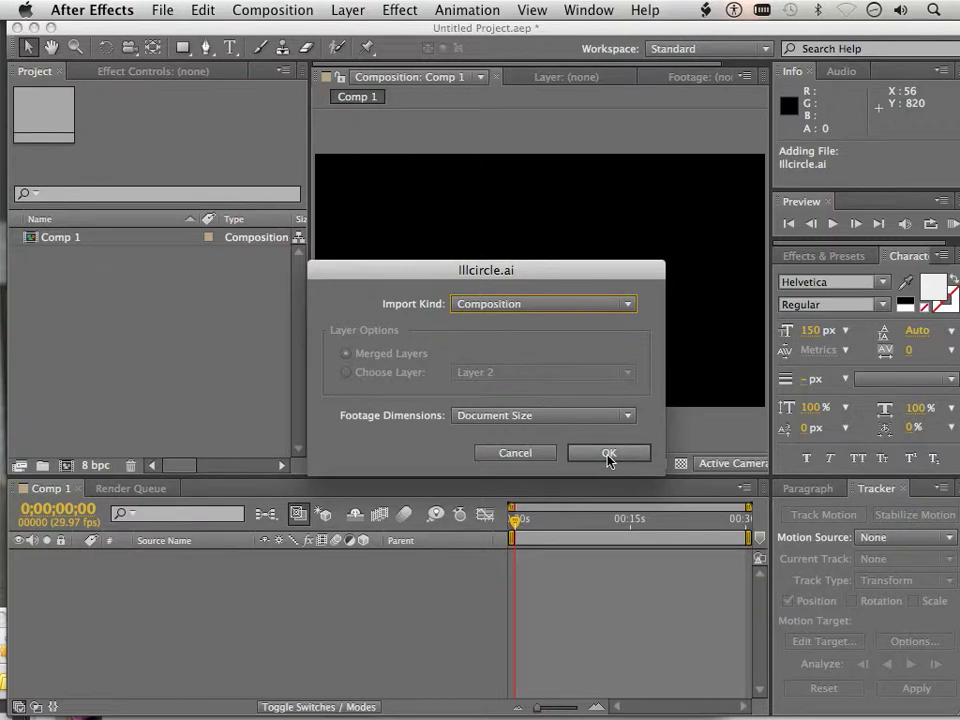
{"action": "left_click", "coordinate": [609, 453]}
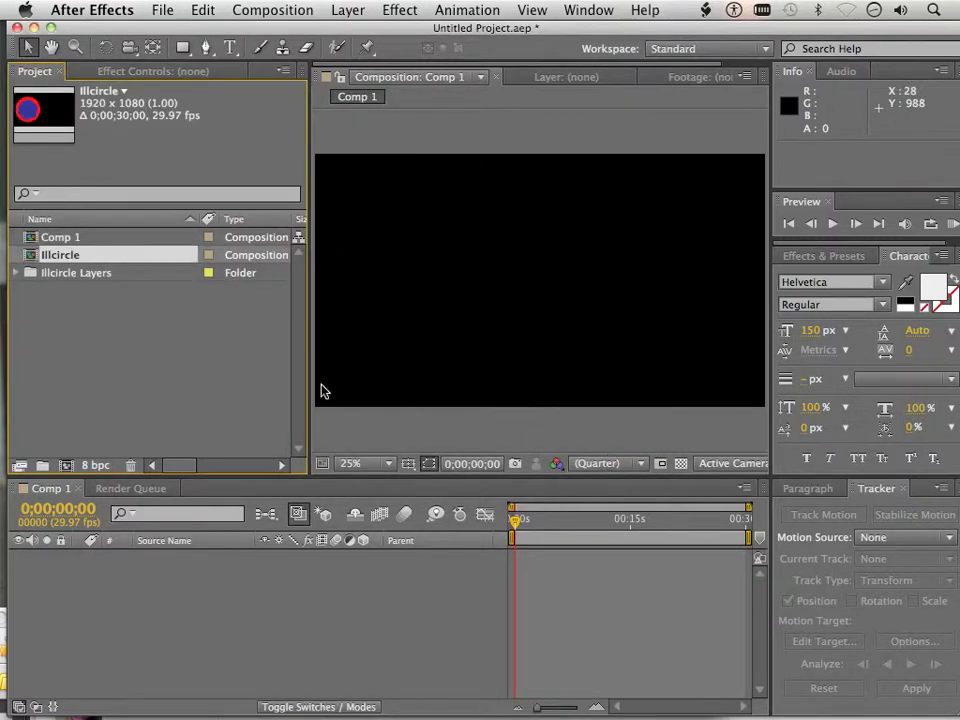
{"action": "mouse_move", "coordinate": [52, 247]}
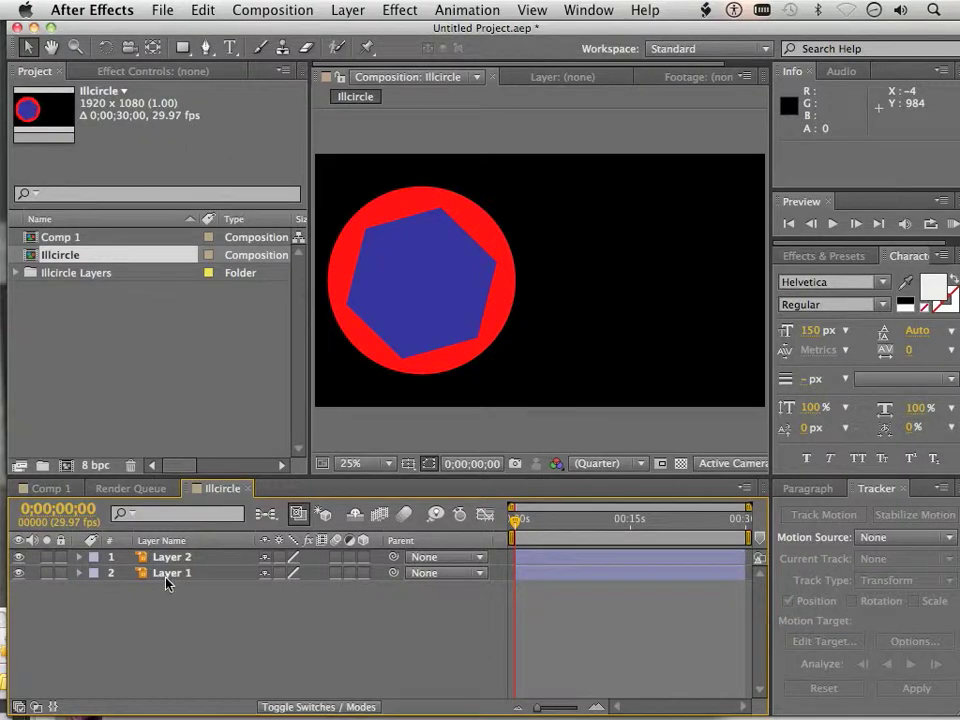
Select the red circle layer in the lllcircle composition timeline
{"action": "left_click", "coordinate": [170, 556]}
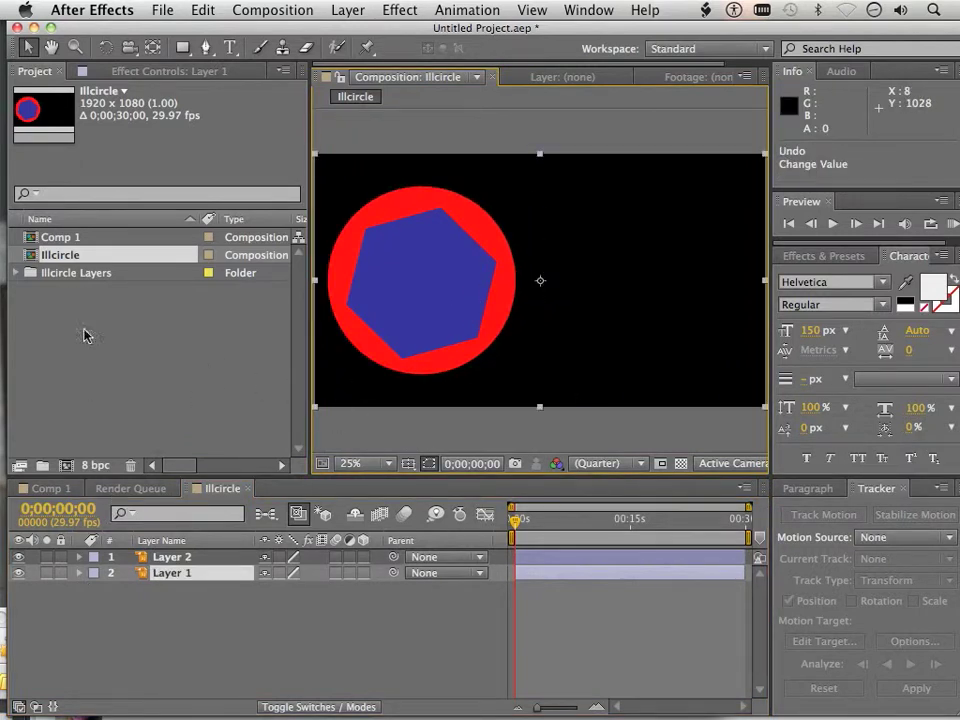
{"action": "mouse_move", "coordinate": [147, 355]}
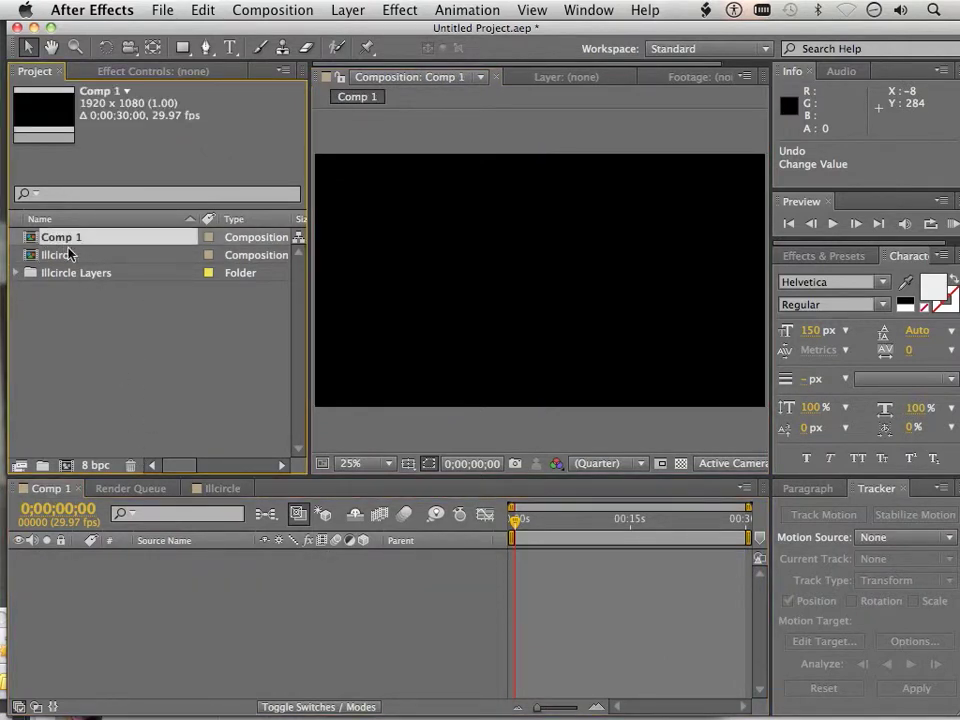
{"action": "mouse_move", "coordinate": [108, 309]}
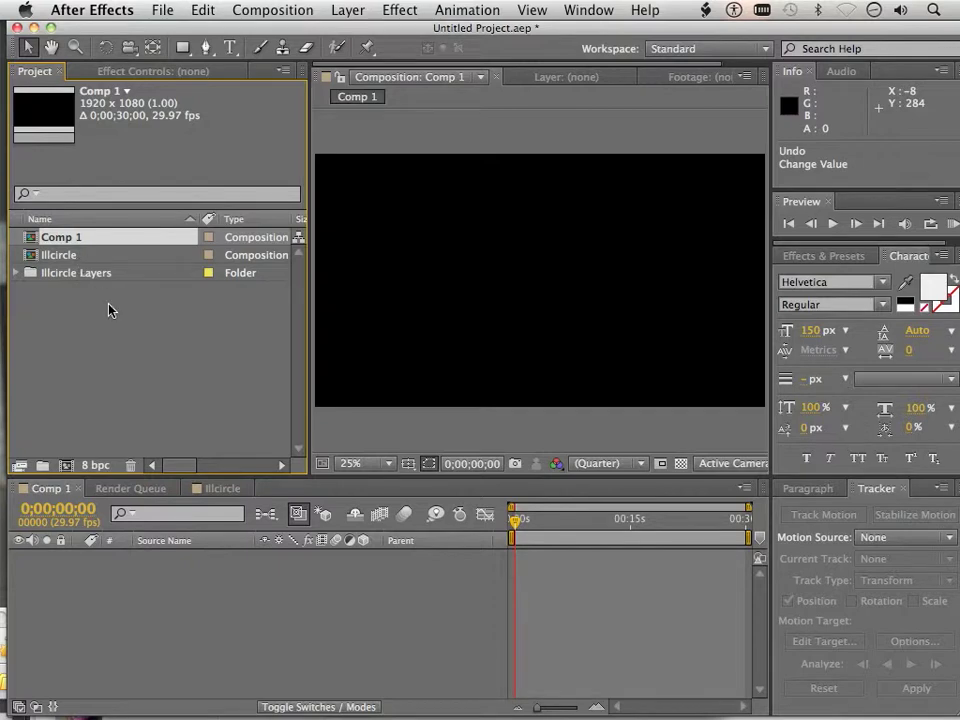
Import photocircle.psd as a Composition with Editable Layer Styles
{"action": "left_click", "coordinate": [162, 10]}
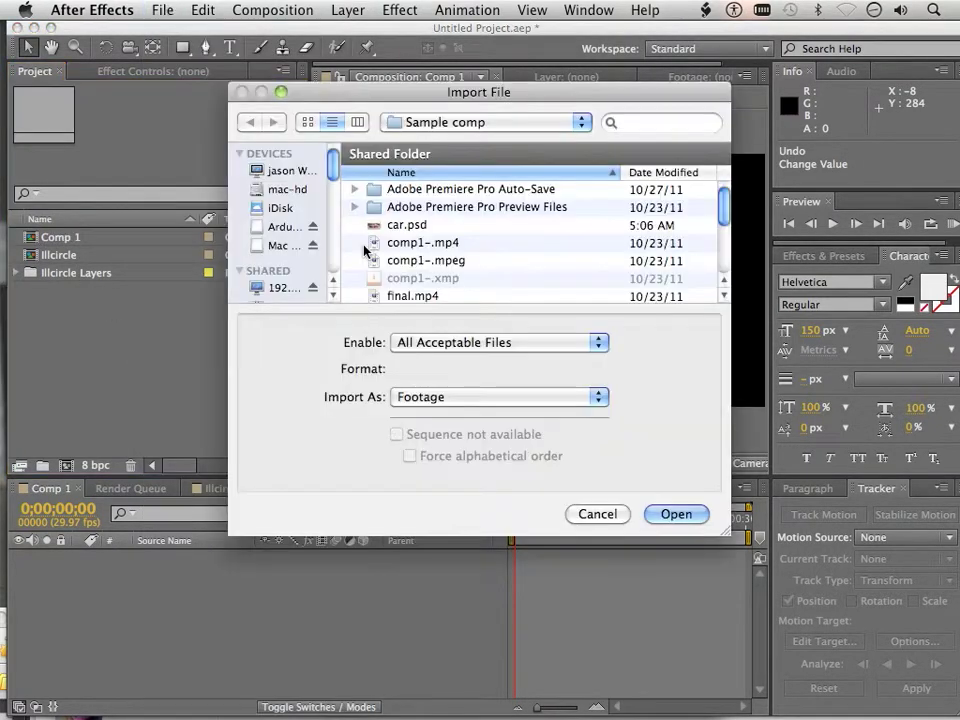
{"action": "scroll", "scroll_direction": "down", "scroll_amount": 3}
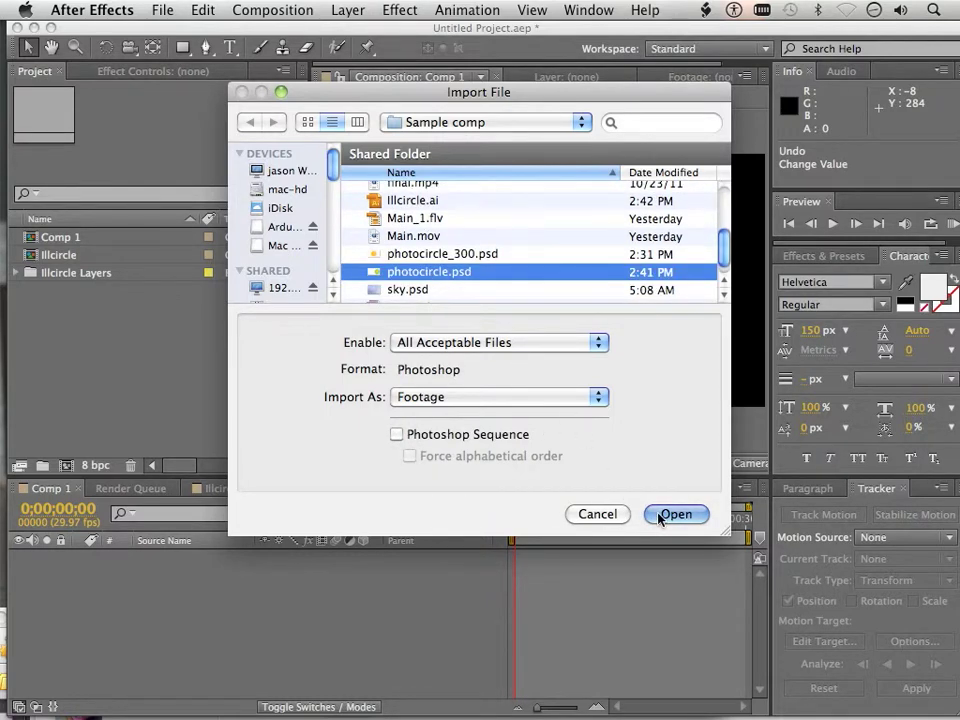
{"action": "left_click", "coordinate": [676, 514]}
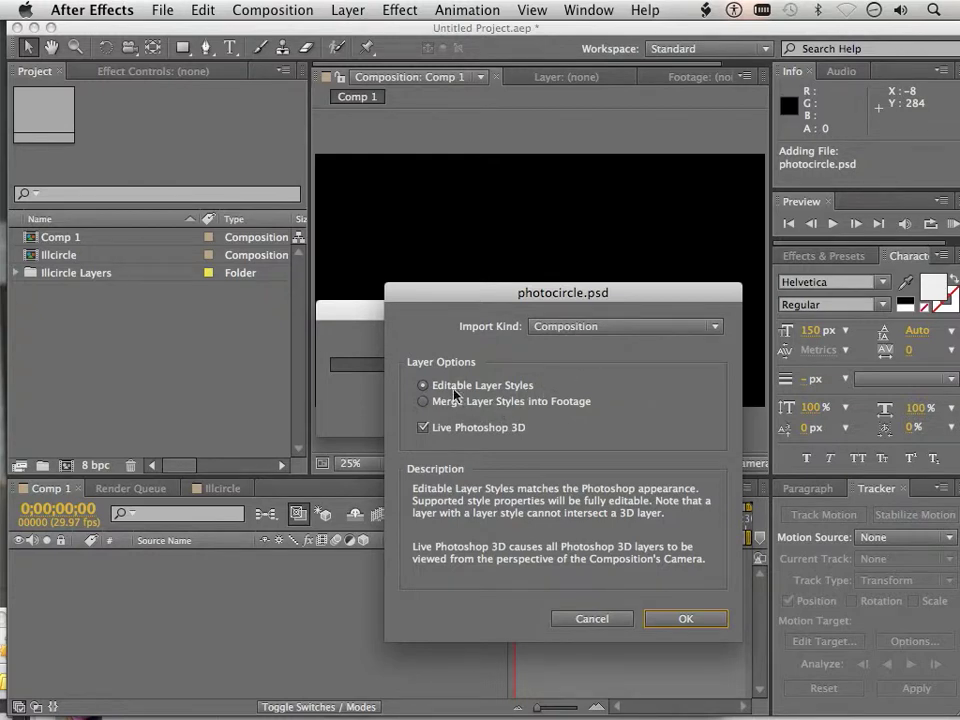
{"action": "mouse_move", "coordinate": [660, 618]}
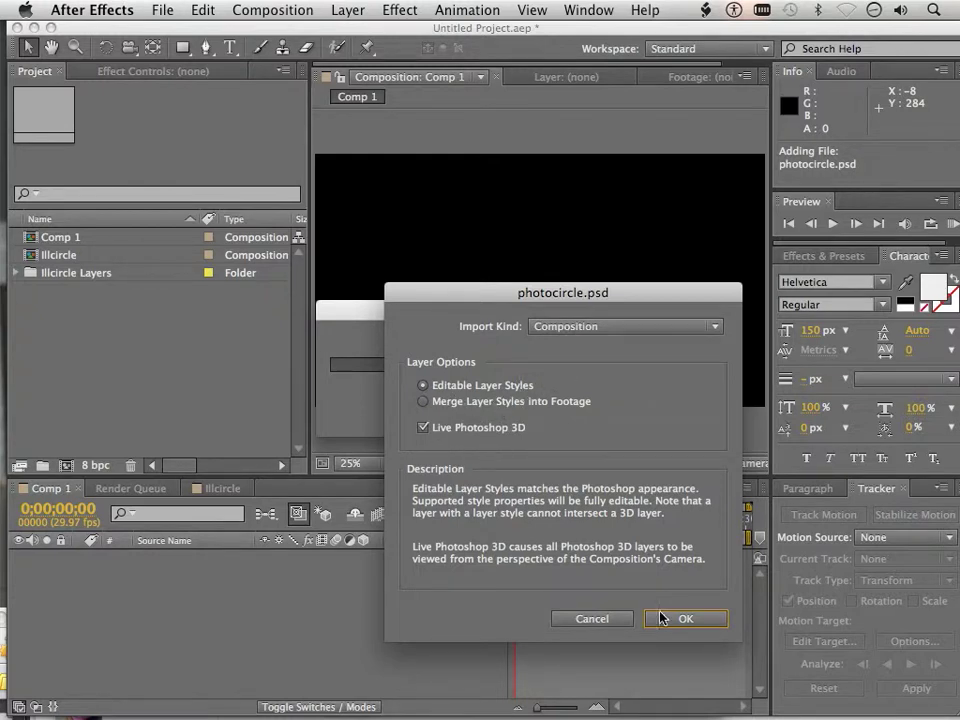
{"action": "left_click", "coordinate": [686, 618]}
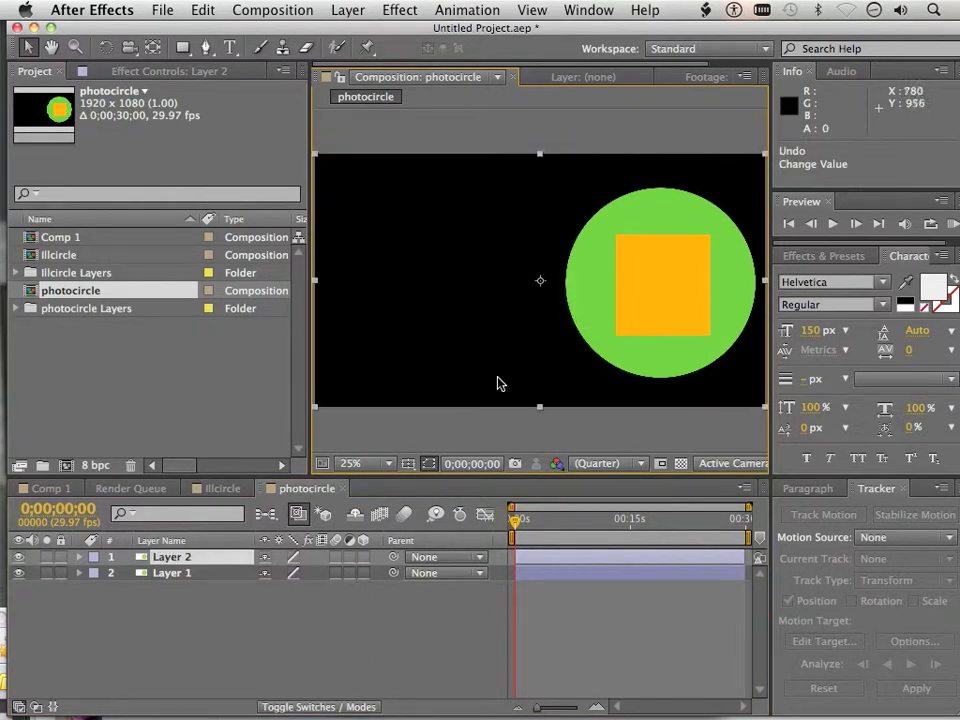
{"action": "mouse_move", "coordinate": [488, 354]}
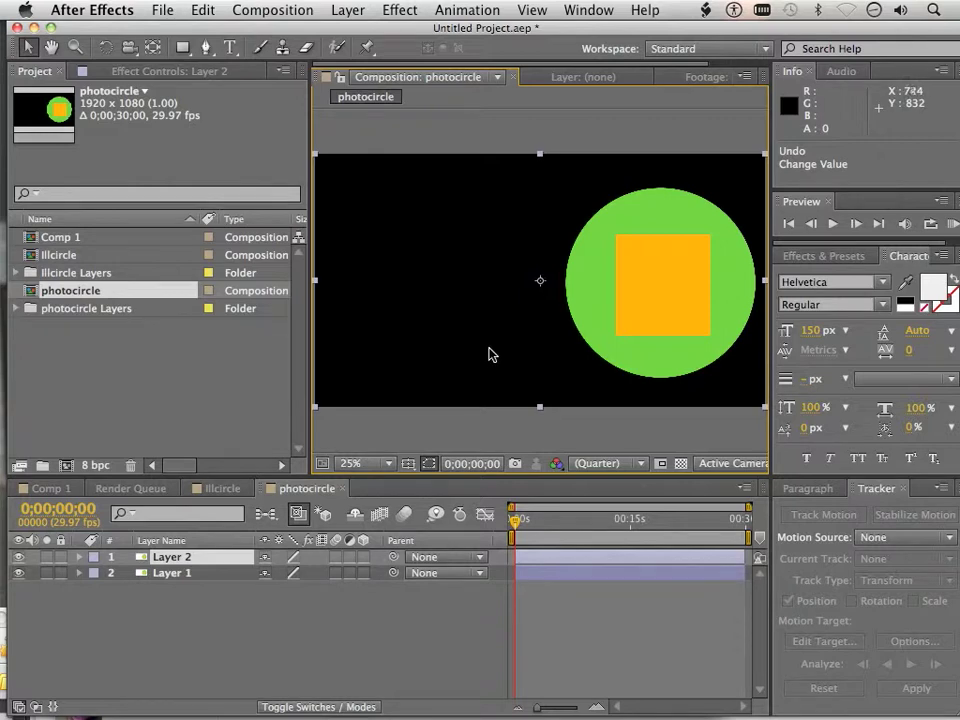
Open the photocircle composition from the Project panel
{"action": "left_click", "coordinate": [61, 237]}
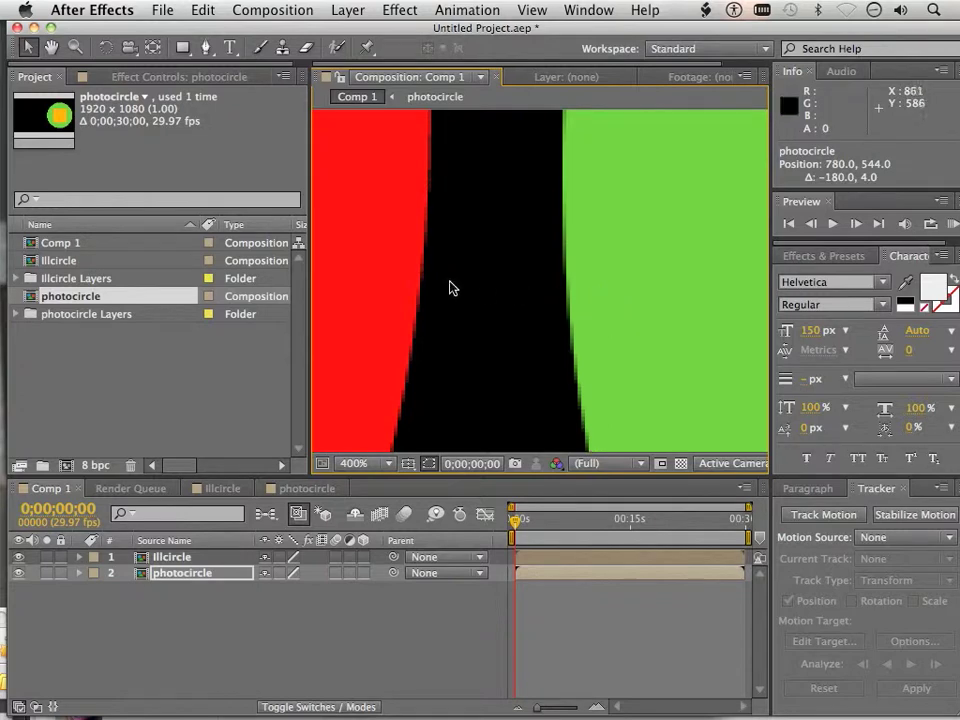
Place photocircle to the right of lllcircle in Comp 1
{"action": "left_click", "coordinate": [352, 463]}
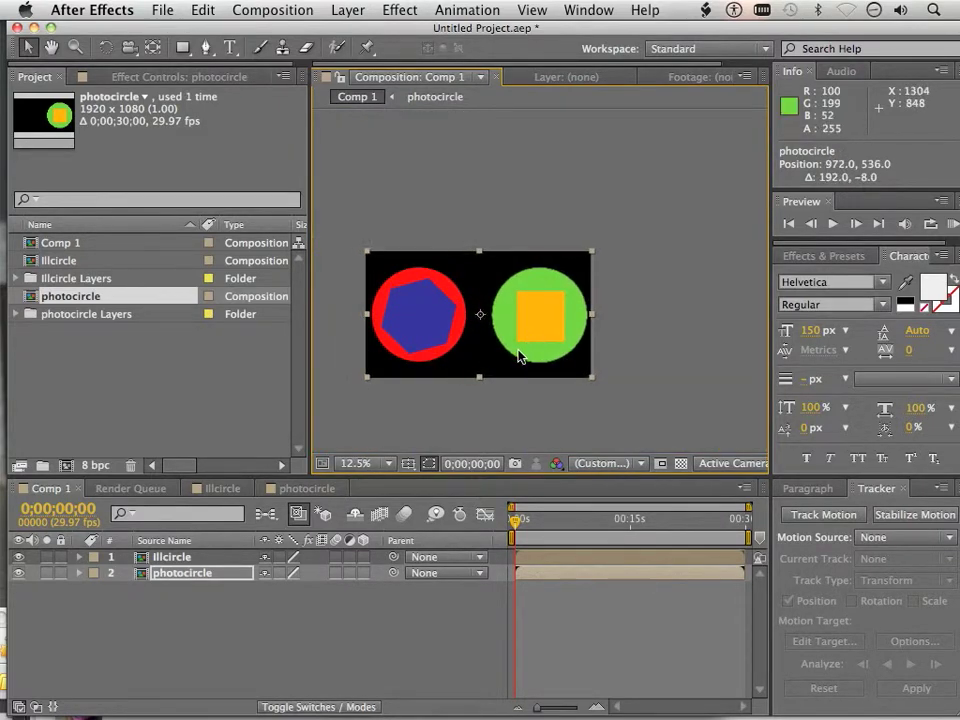
{"action": "left_click", "coordinate": [360, 463]}
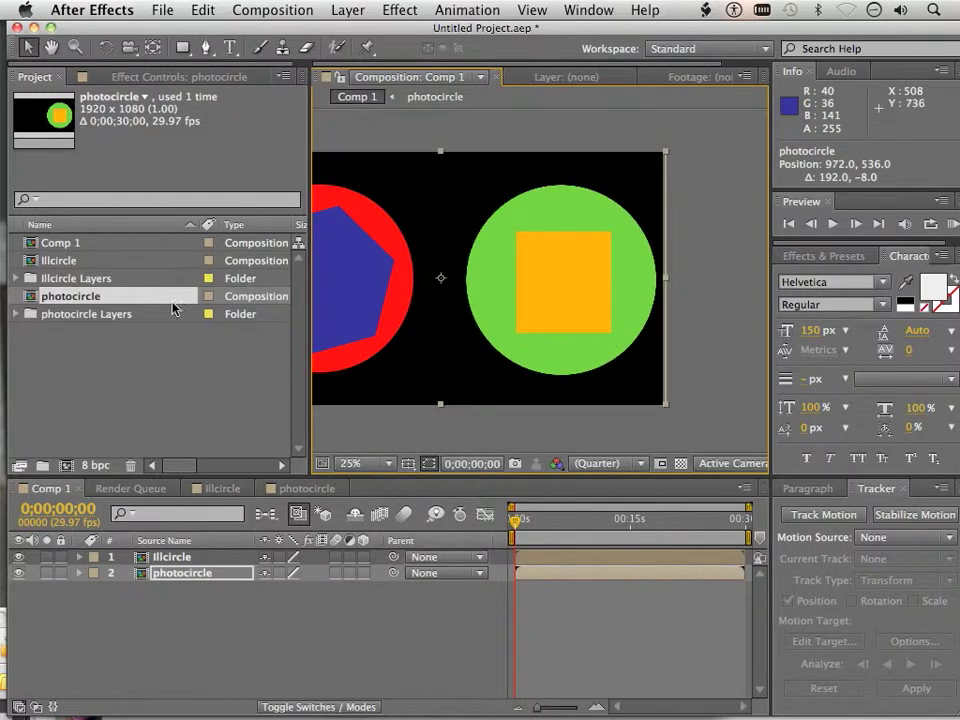
{"action": "mouse_move", "coordinate": [82, 308]}
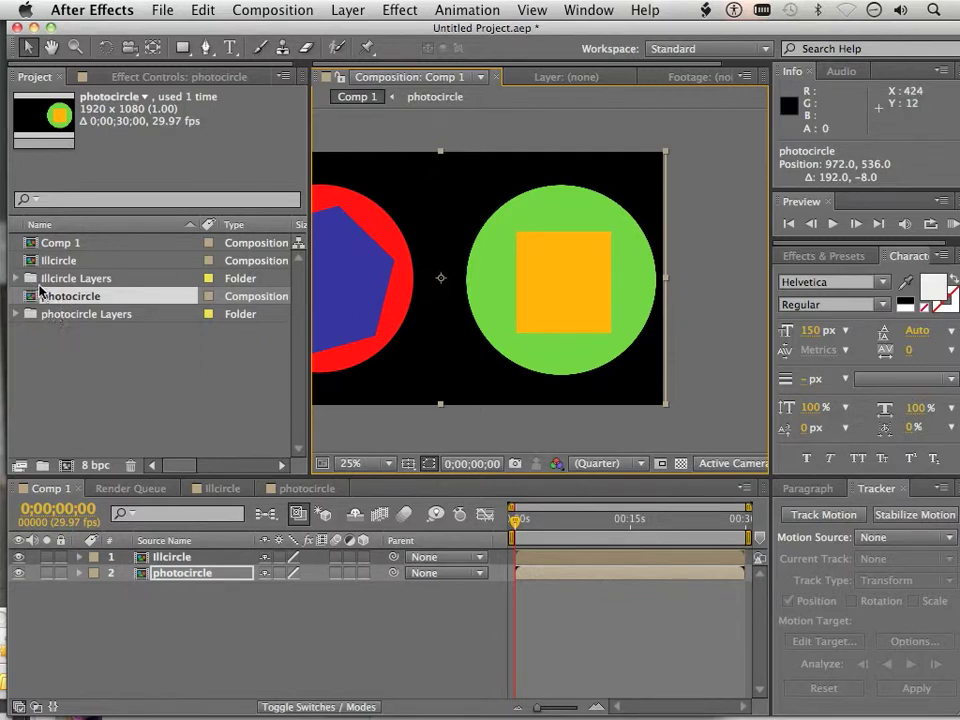
Open the illcircle composition and select its red circle layer
{"action": "left_click", "coordinate": [58, 260]}
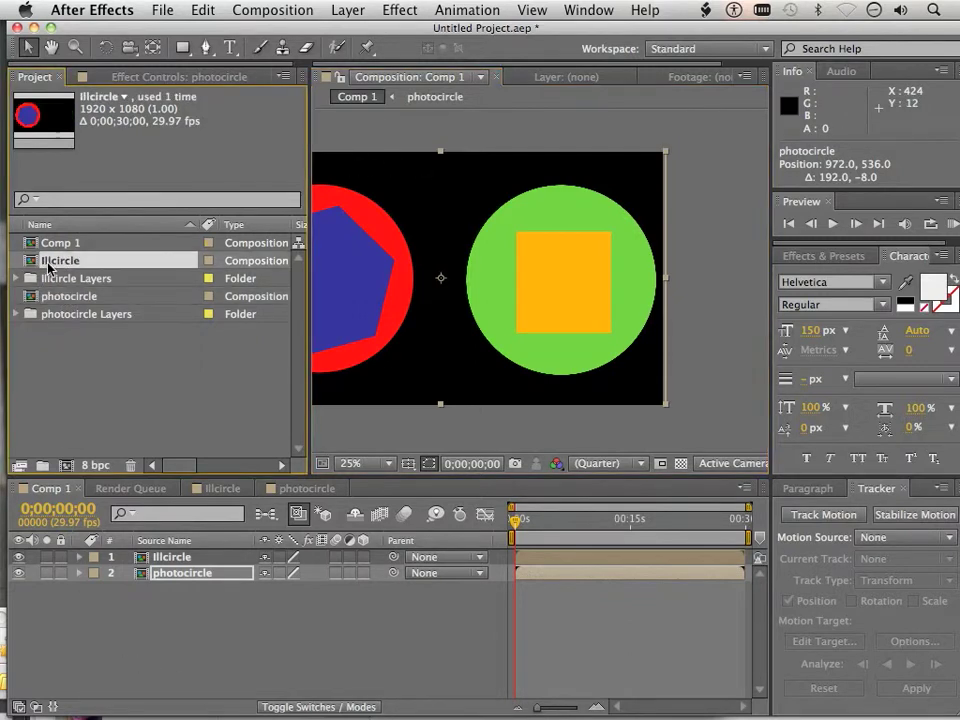
{"action": "double_click", "coordinate": [61, 254]}
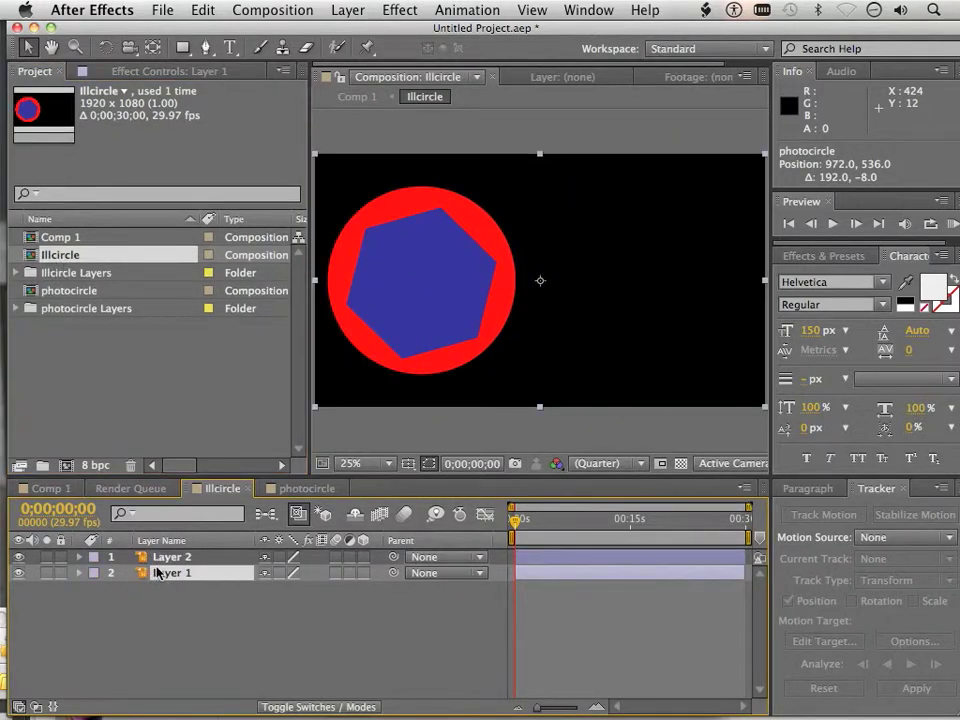
{"action": "left_click", "coordinate": [172, 556]}
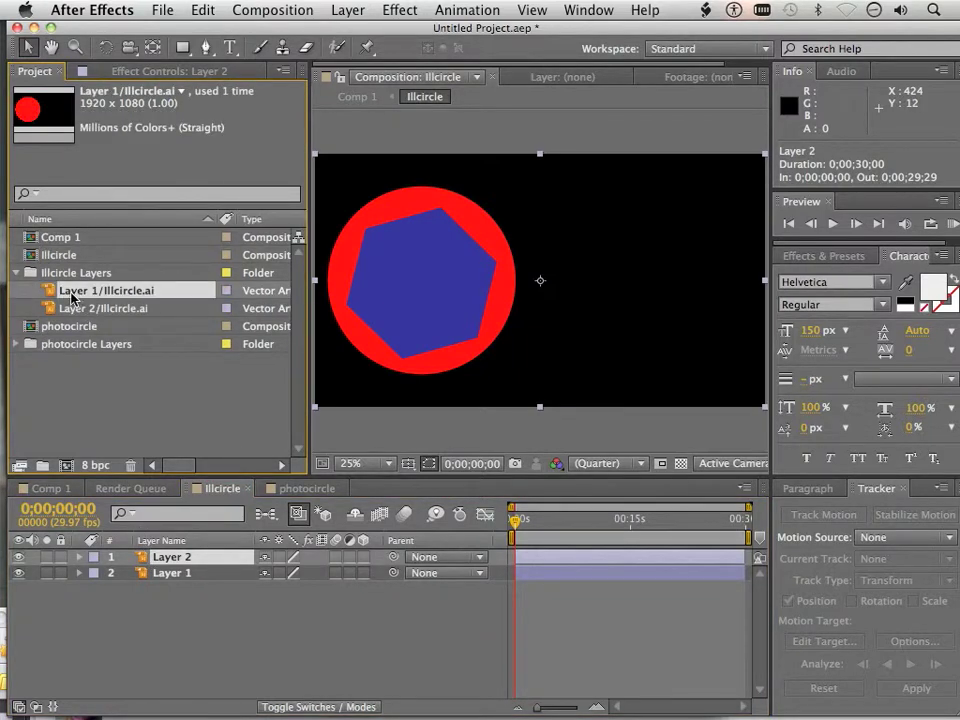
{"action": "mouse_move", "coordinate": [19, 467]}
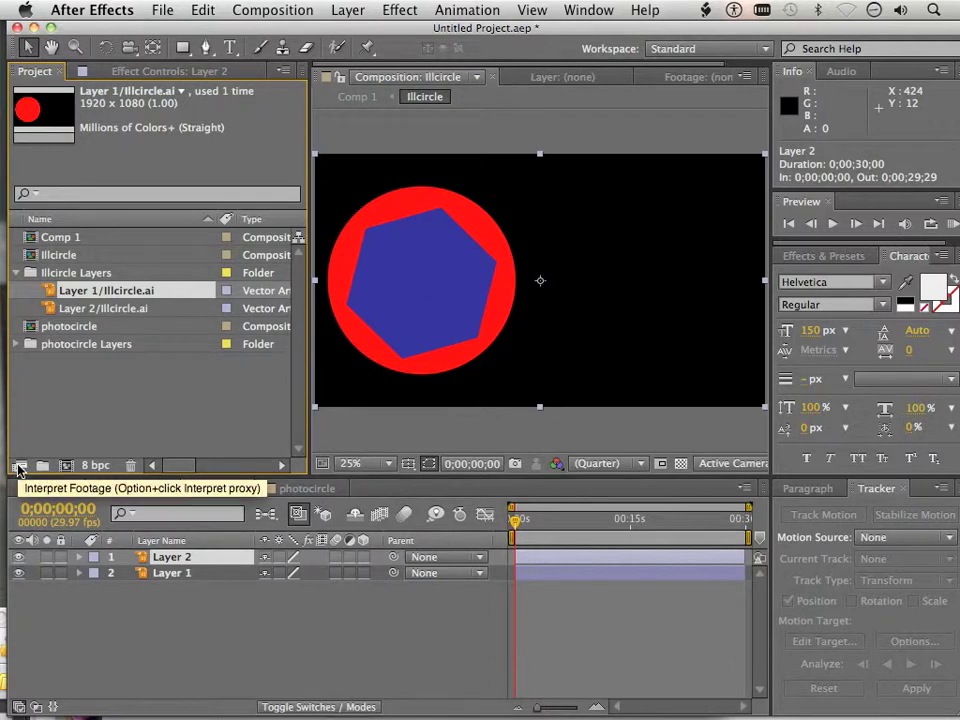
{"action": "left_click", "coordinate": [20, 466]}
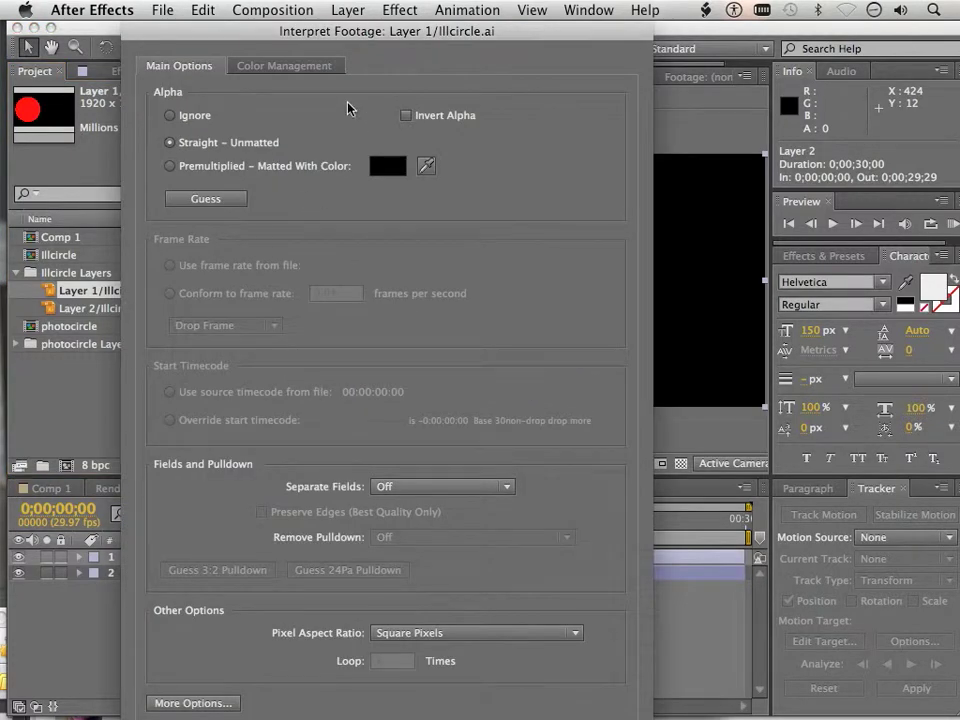
{"action": "left_click", "coordinate": [193, 703]}
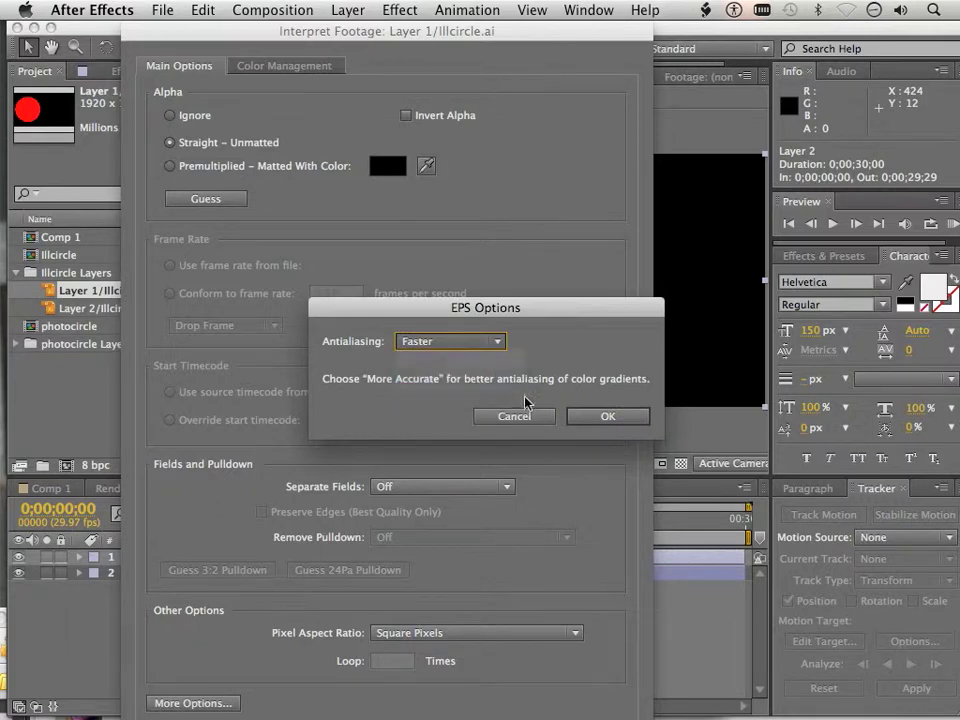
{"action": "left_click", "coordinate": [607, 416]}
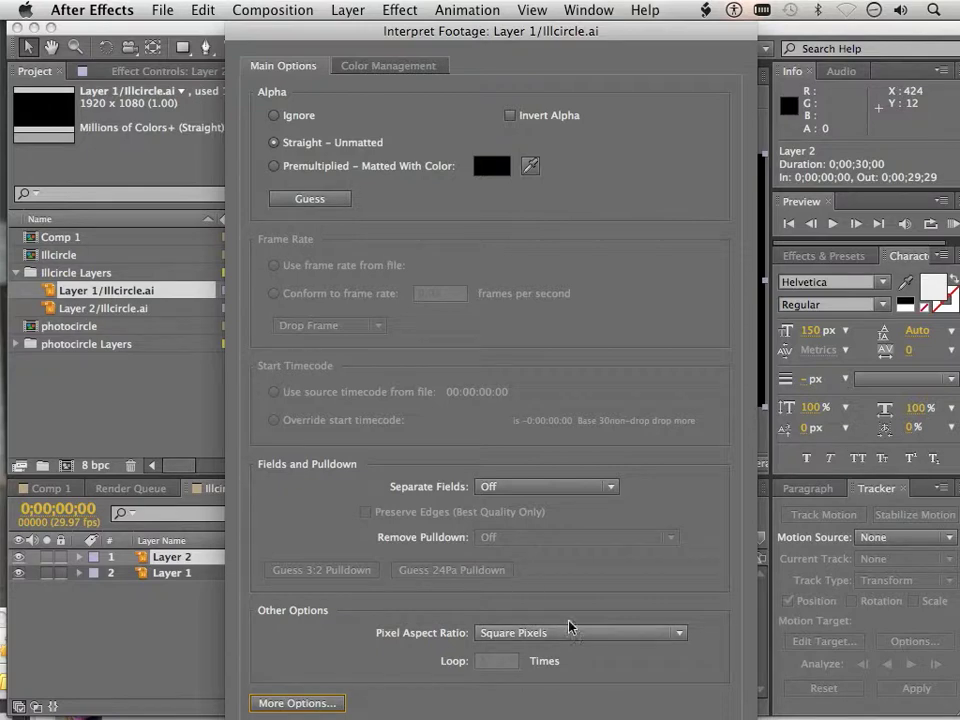
{"action": "mouse_move", "coordinate": [547, 687]}
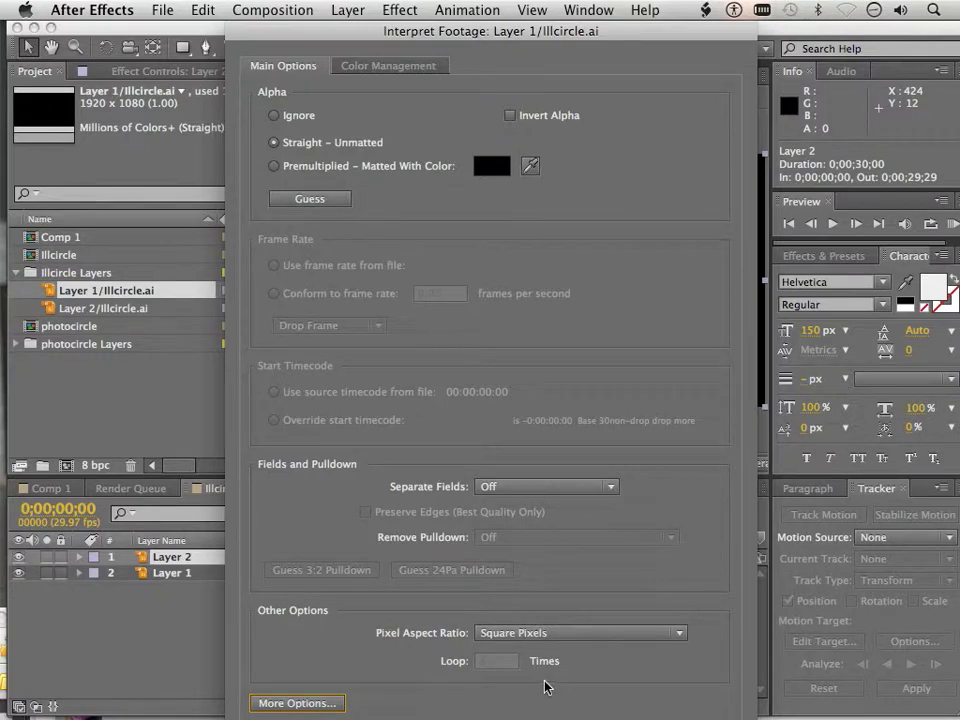
{"action": "mouse_move", "coordinate": [382, 205]}
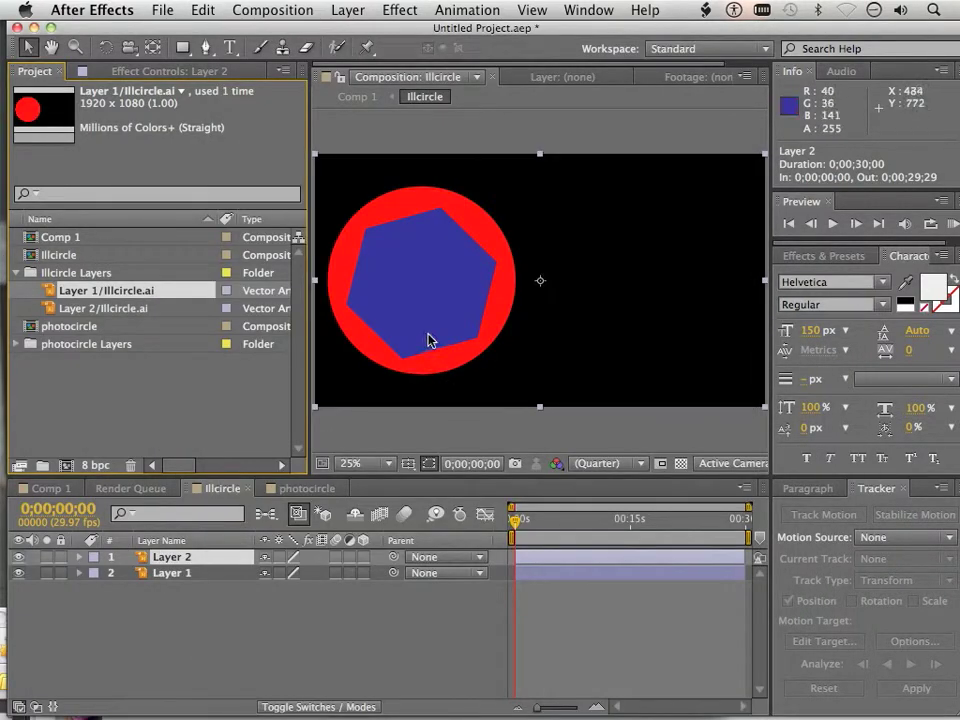
Zoom in on the red circle's edge in the illcircle viewer
{"action": "left_click", "coordinate": [365, 463]}
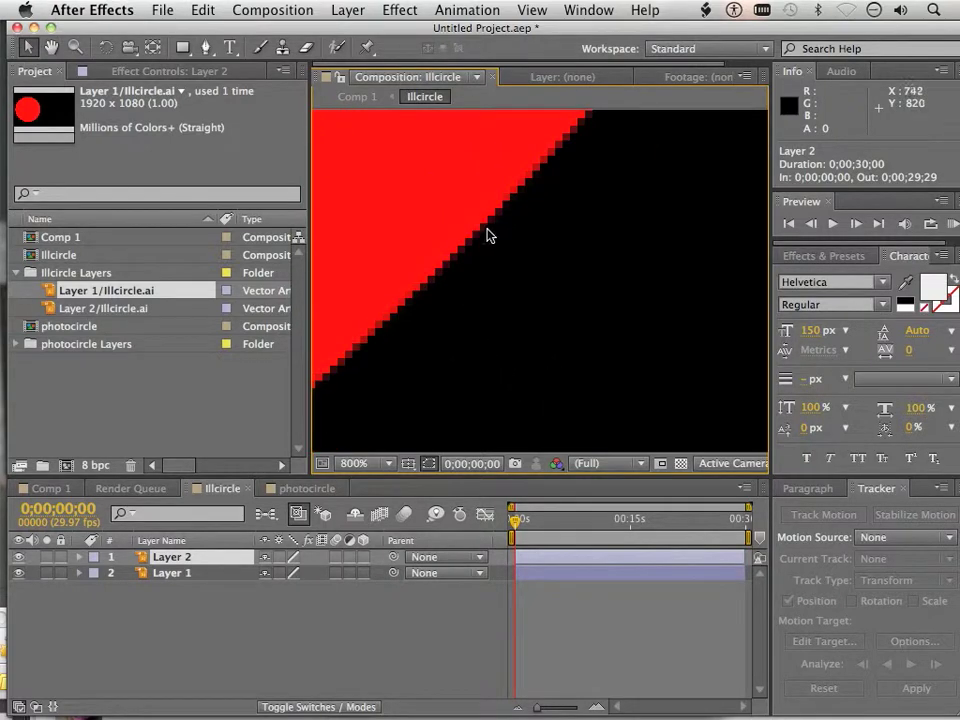
{"action": "mouse_move", "coordinate": [428, 282]}
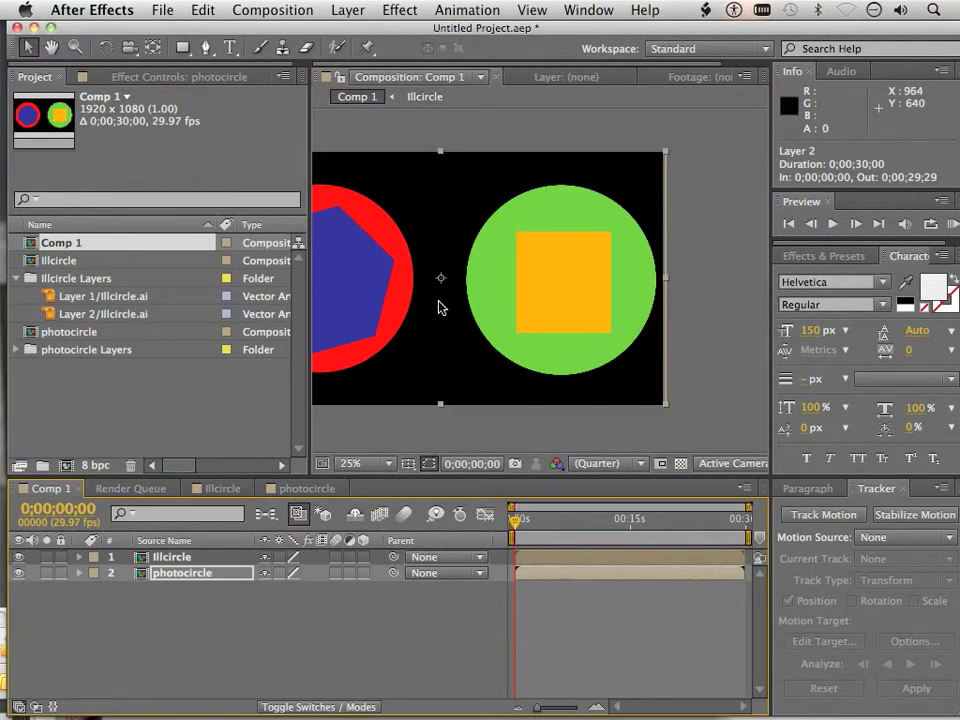
Zoom Comp 1 in between the two circles to compare their edges
{"action": "left_click", "coordinate": [377, 463]}
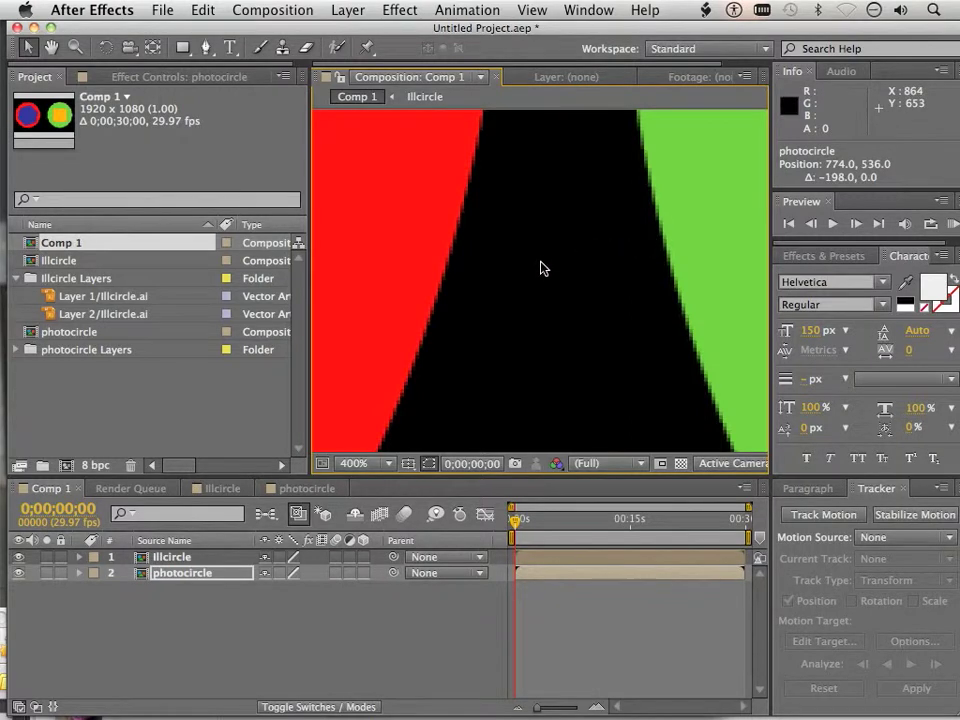
{"action": "left_click", "coordinate": [365, 463]}
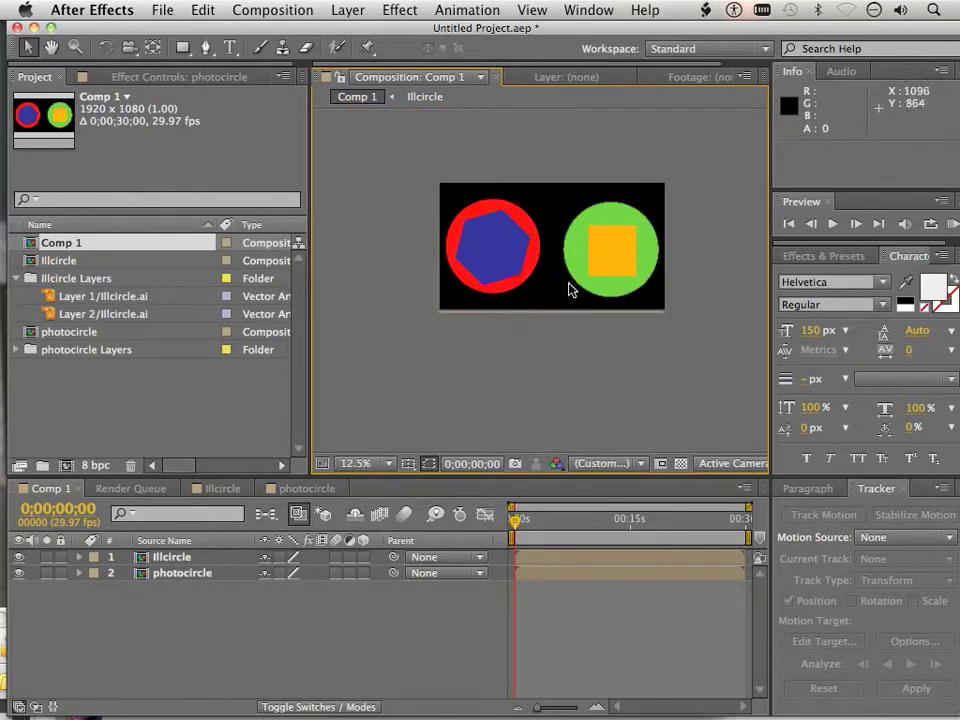
{"action": "mouse_move", "coordinate": [585, 278]}
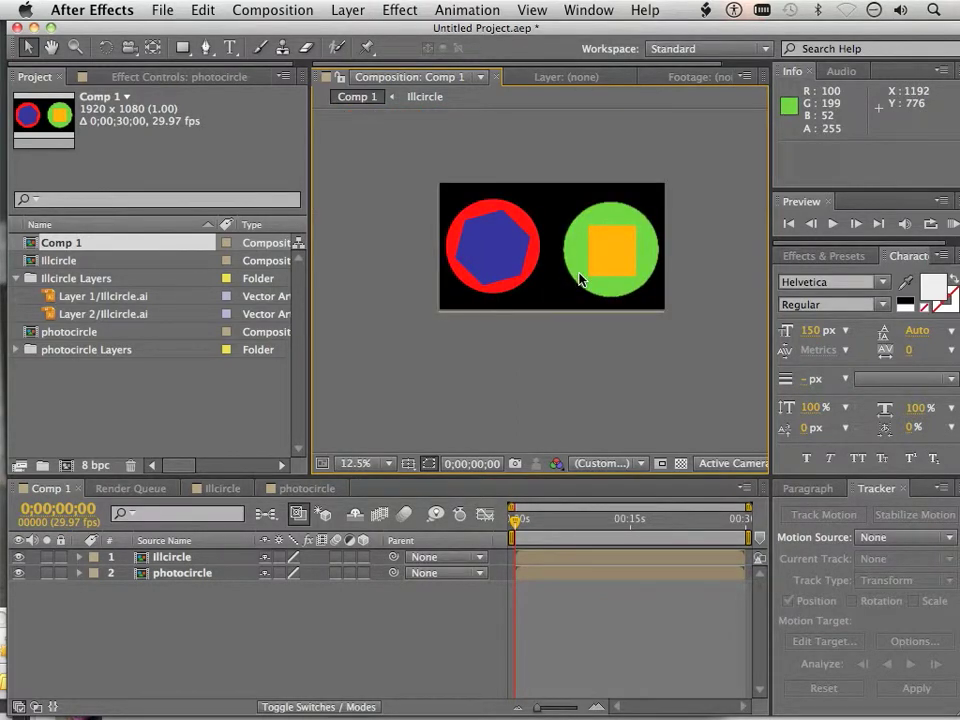
{"action": "mouse_move", "coordinate": [495, 255]}
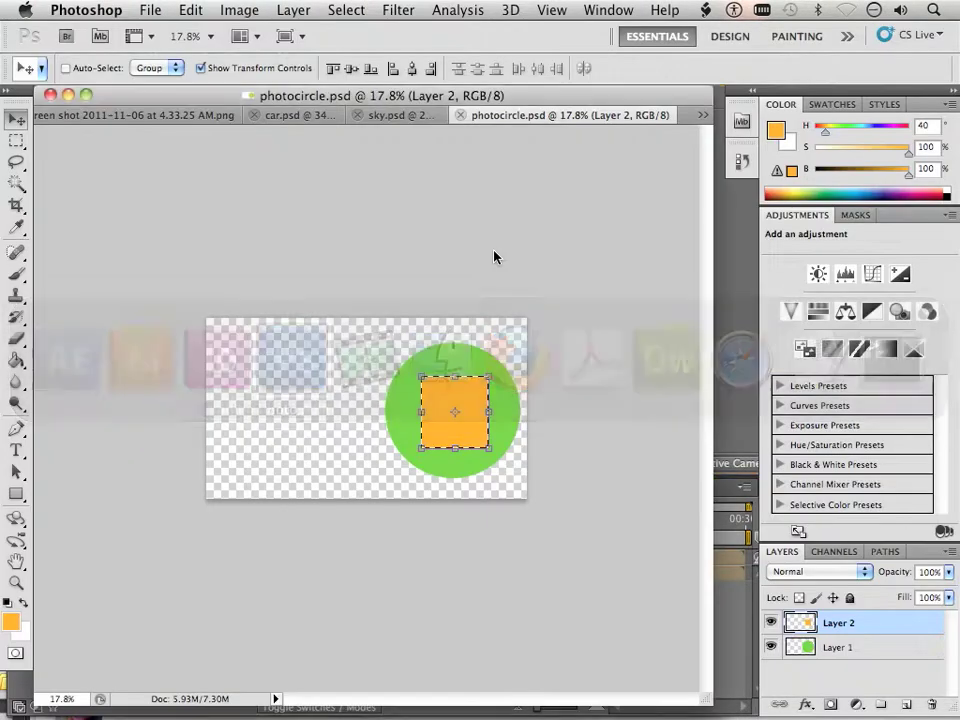
Open the Image Size dialog for photocircle.psd from the Image menu
{"action": "left_click", "coordinate": [239, 11]}
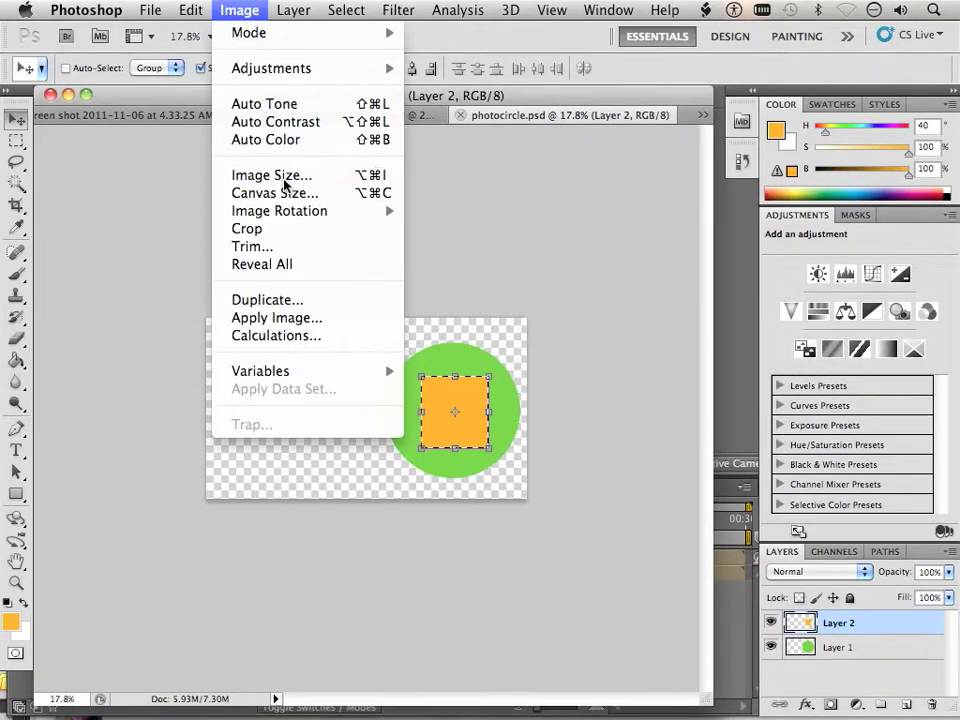
{"action": "left_click", "coordinate": [271, 175]}
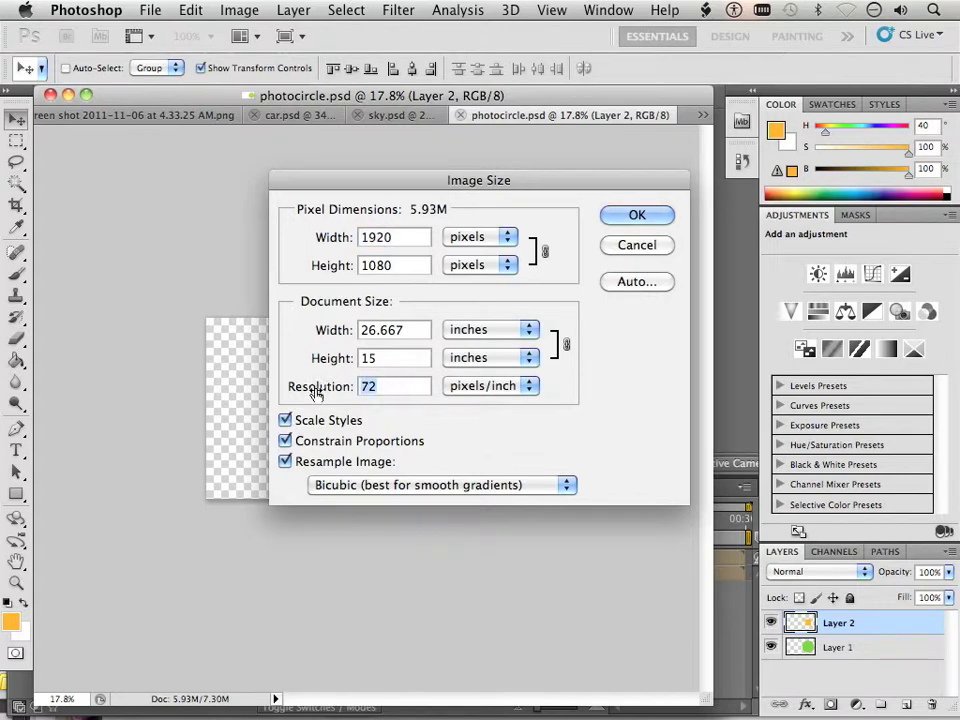
{"action": "mouse_move", "coordinate": [325, 393]}
{"action": "type", "text": "300"}
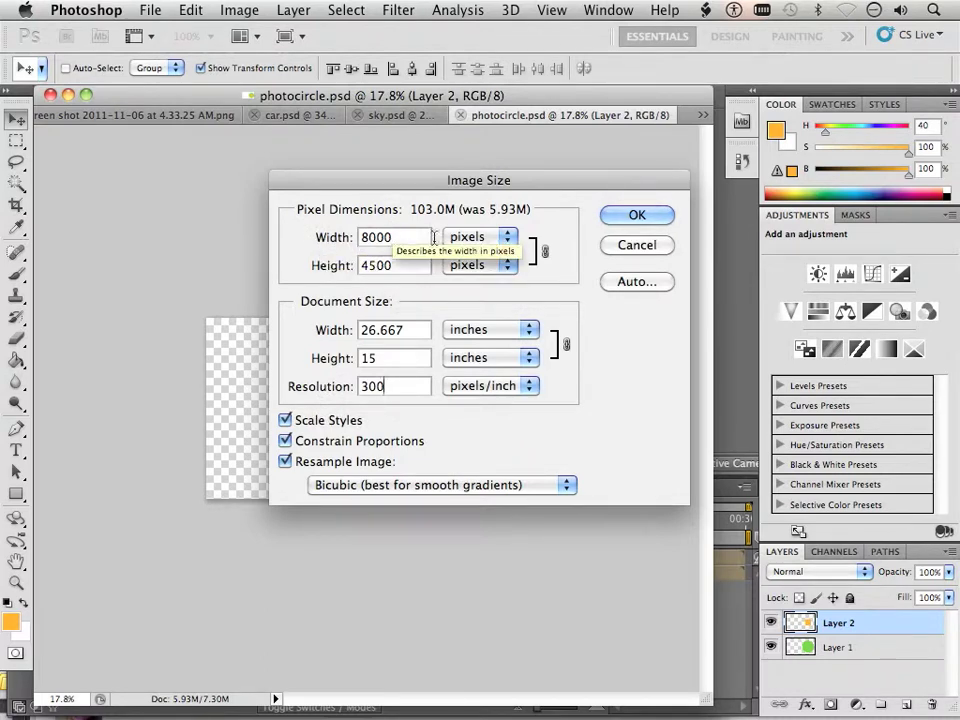
{"action": "mouse_move", "coordinate": [480, 218]}
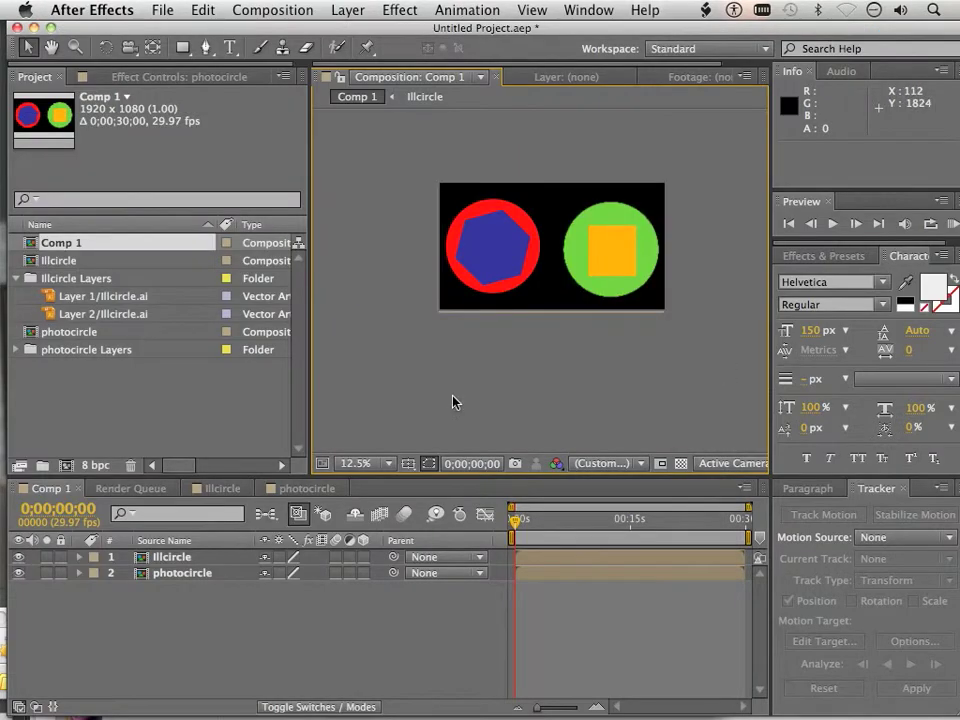
{"action": "mouse_move", "coordinate": [448, 400]}
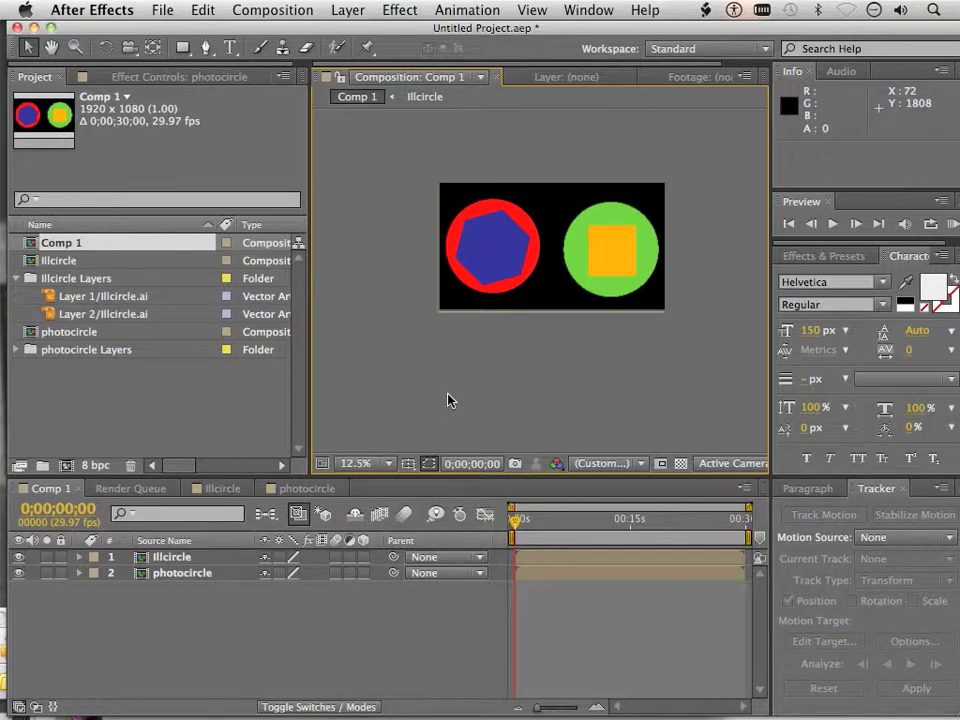
{"action": "mouse_move", "coordinate": [472, 382]}
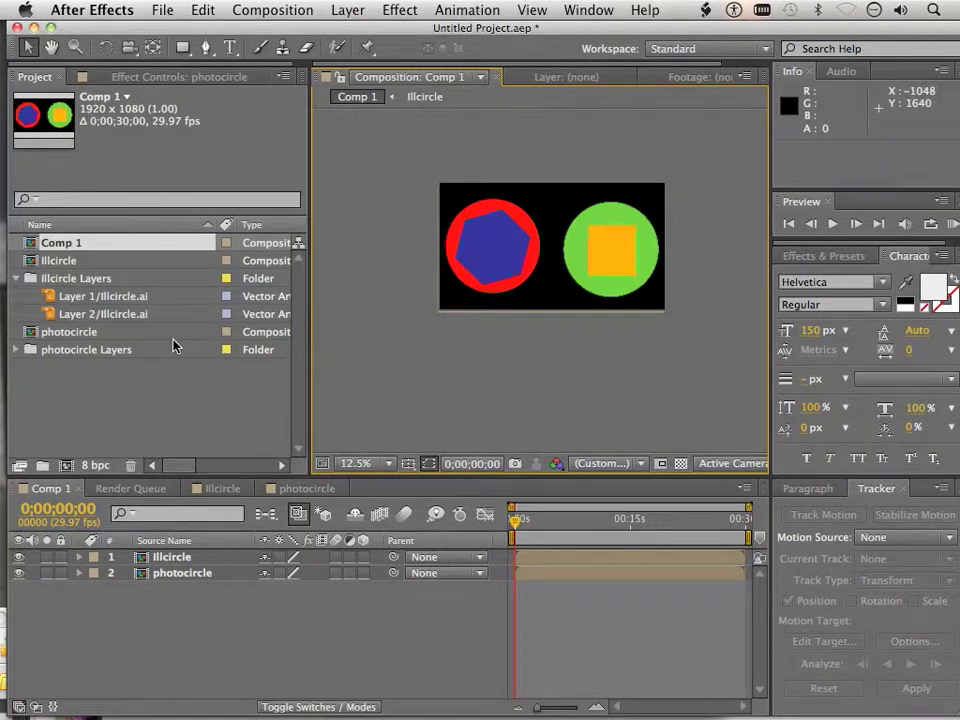
{"action": "mouse_move", "coordinate": [94, 330]}
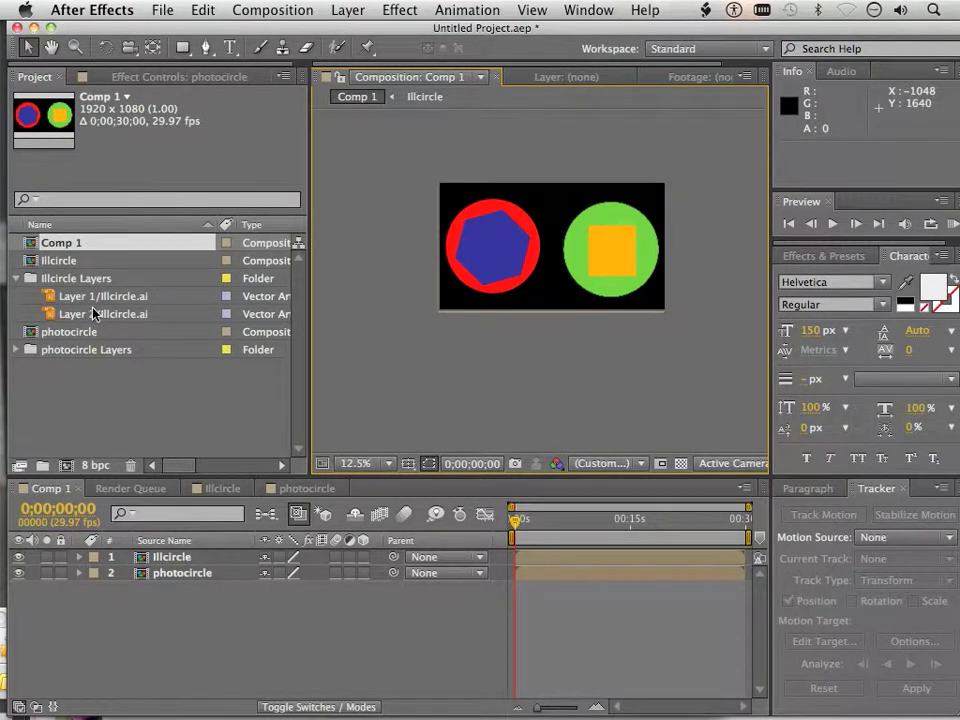